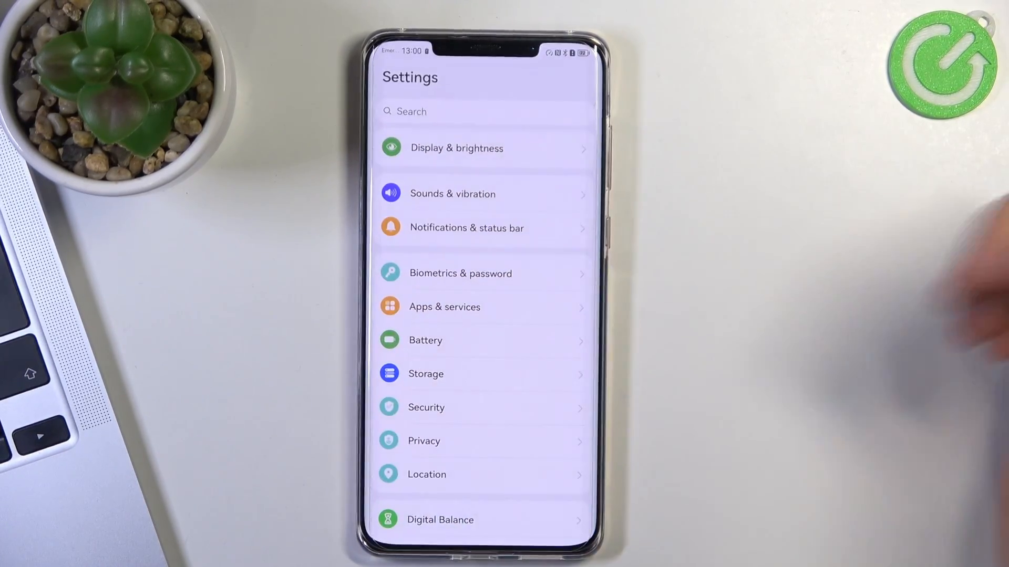
- Reach the installed apps list through Apps & services
{"action": "scroll", "scroll_direction": "down", "scroll_amount": 3}
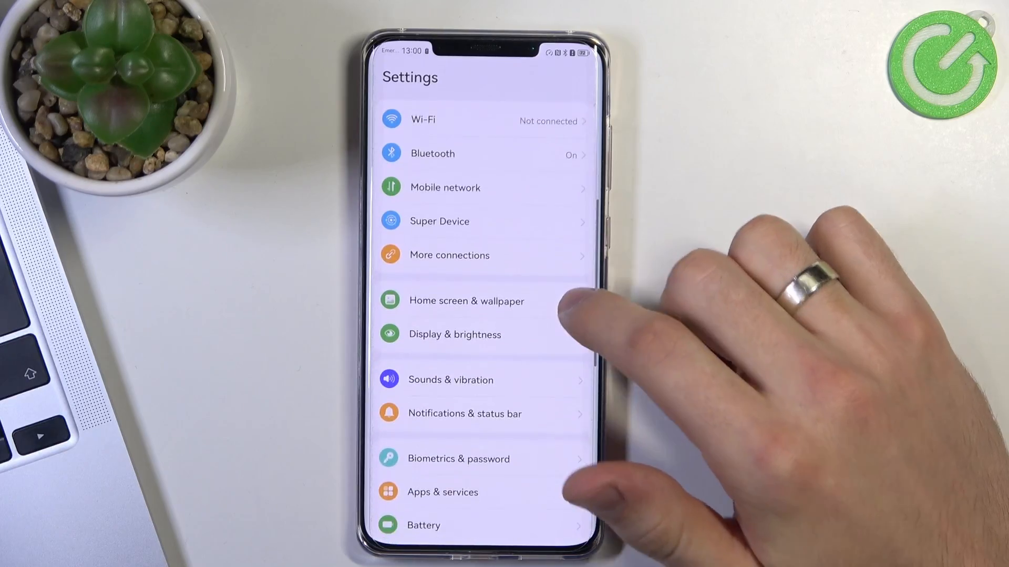
{"action": "scroll", "scroll_direction": "down", "scroll_amount": 3}
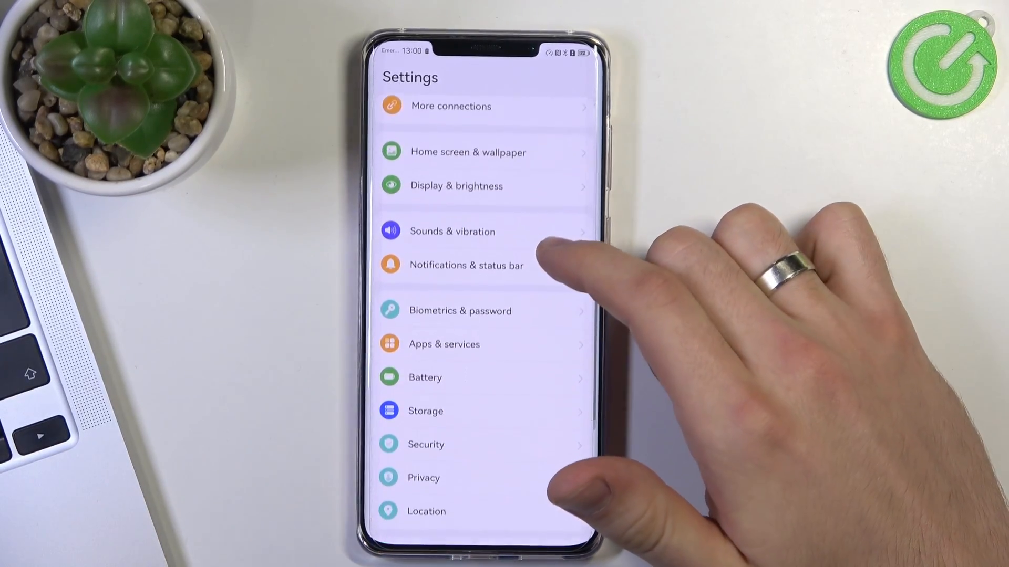
{"action": "left_click", "coordinate": [444, 345]}
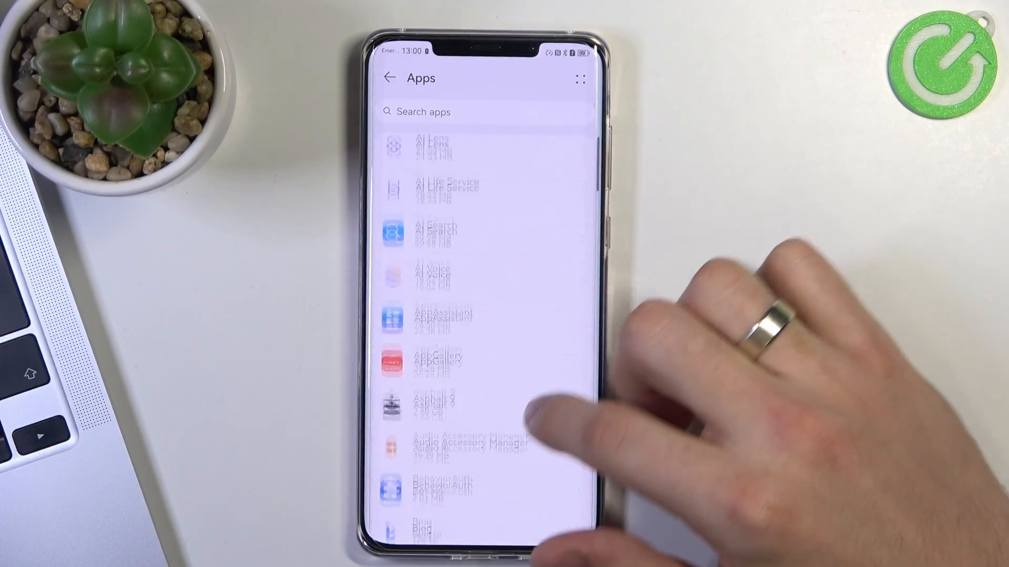
{"action": "scroll", "scroll_direction": "down", "scroll_amount": 3}
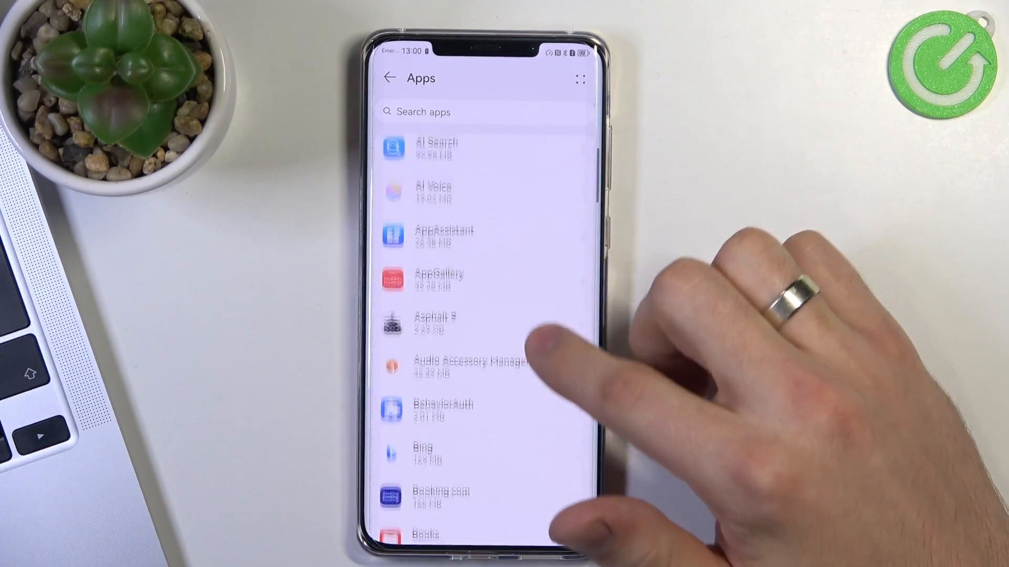
- Uninstall Asphalt 9 from its app info page and confirm the removal
{"action": "left_click", "coordinate": [435, 321]}
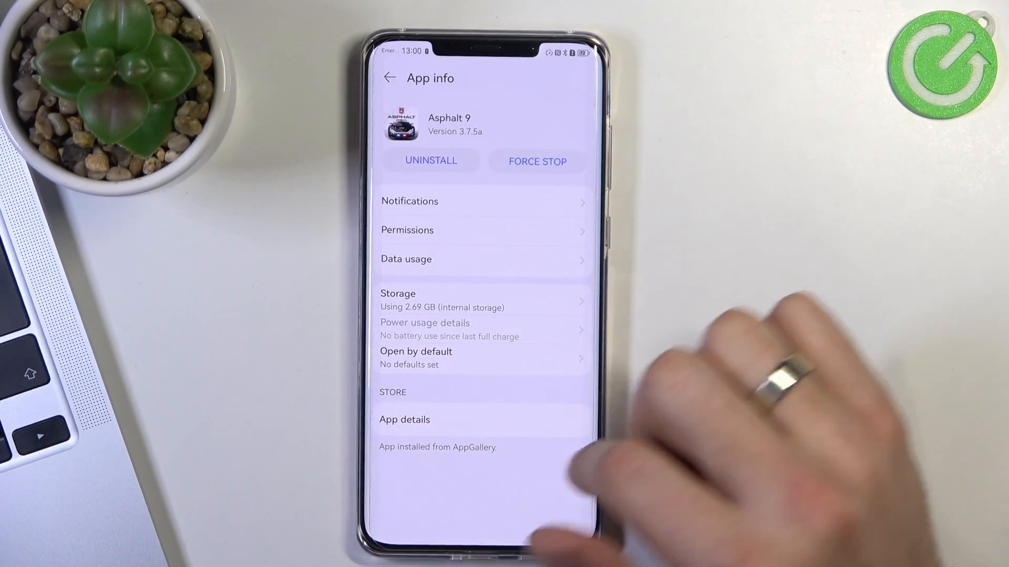
{"action": "left_click", "coordinate": [388, 78]}
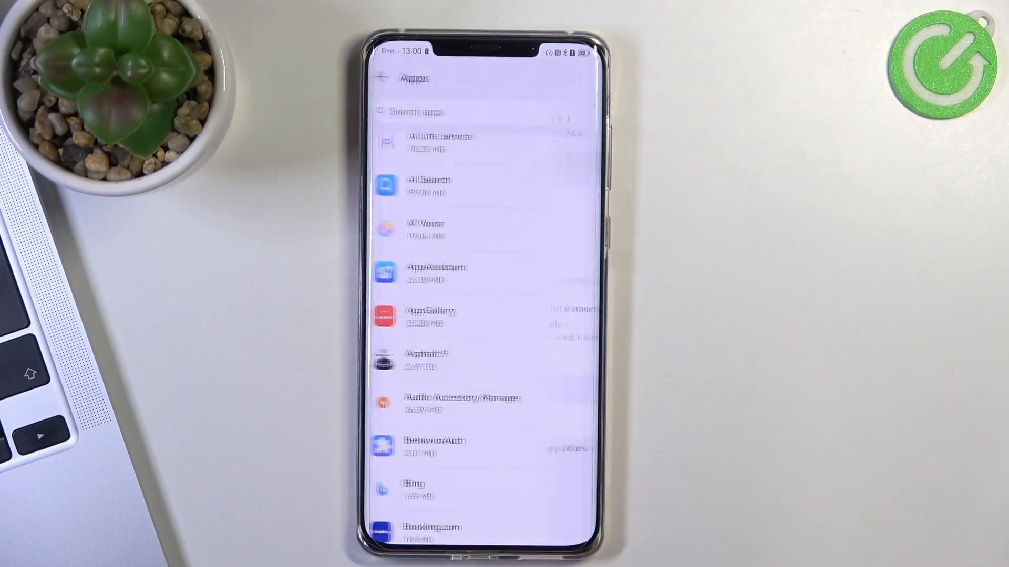
{"action": "left_click", "coordinate": [426, 359]}
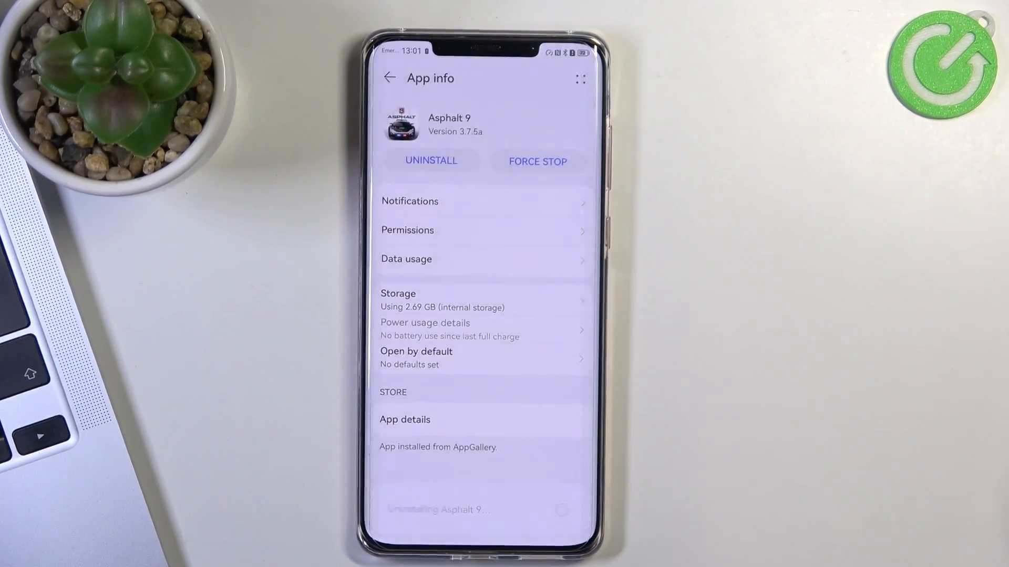
{"action": "left_click", "coordinate": [388, 77]}
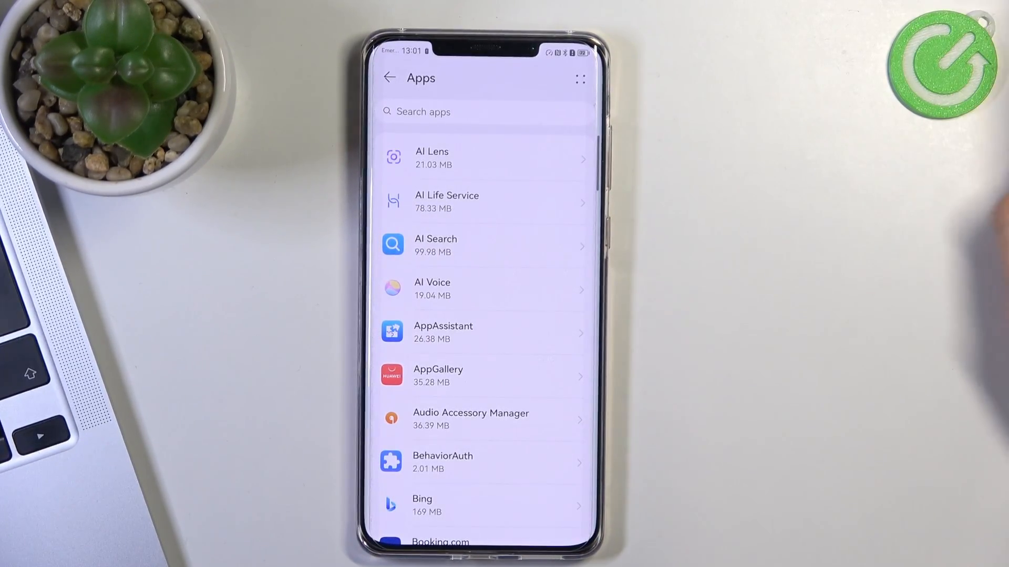
- Clear PUBG MOBILE's cache from its Storage page, leaving 1.98 GB data and 0 B cache
{"action": "scroll", "scroll_direction": "down", "scroll_amount": 3}
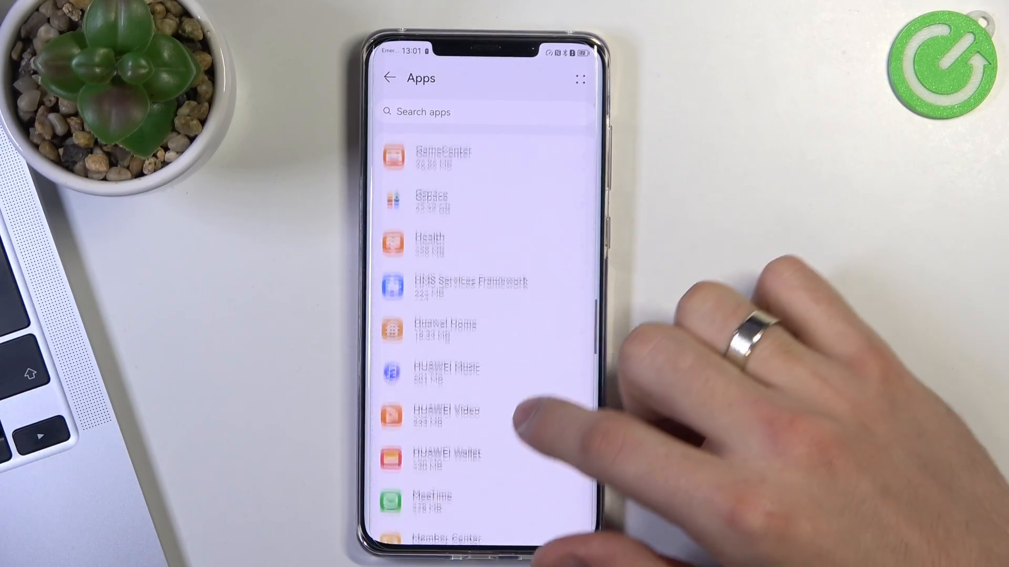
{"action": "scroll", "scroll_direction": "down", "scroll_amount": 3}
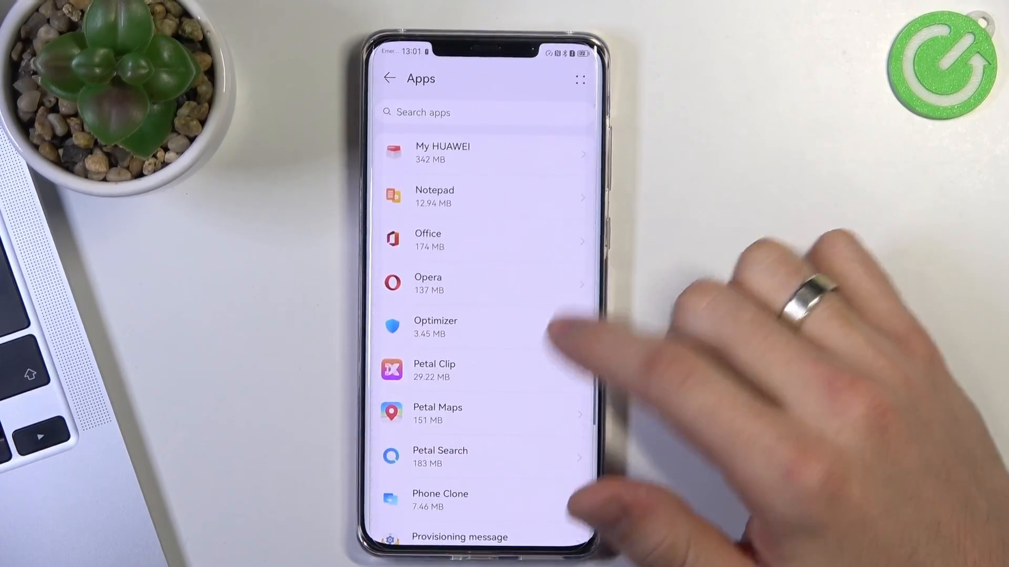
{"action": "scroll", "scroll_direction": "down", "scroll_amount": 3}
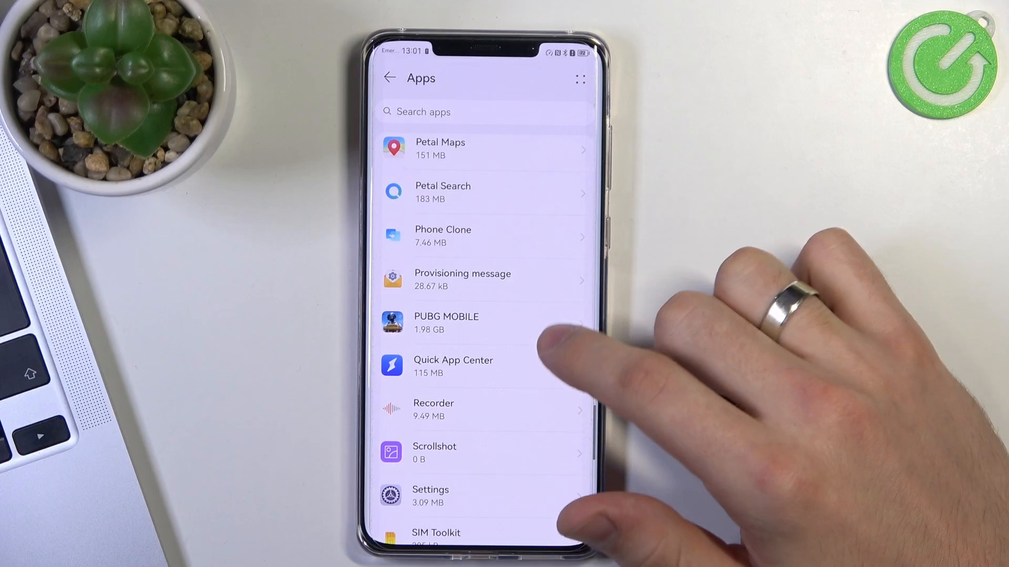
{"action": "left_click", "coordinate": [446, 322]}
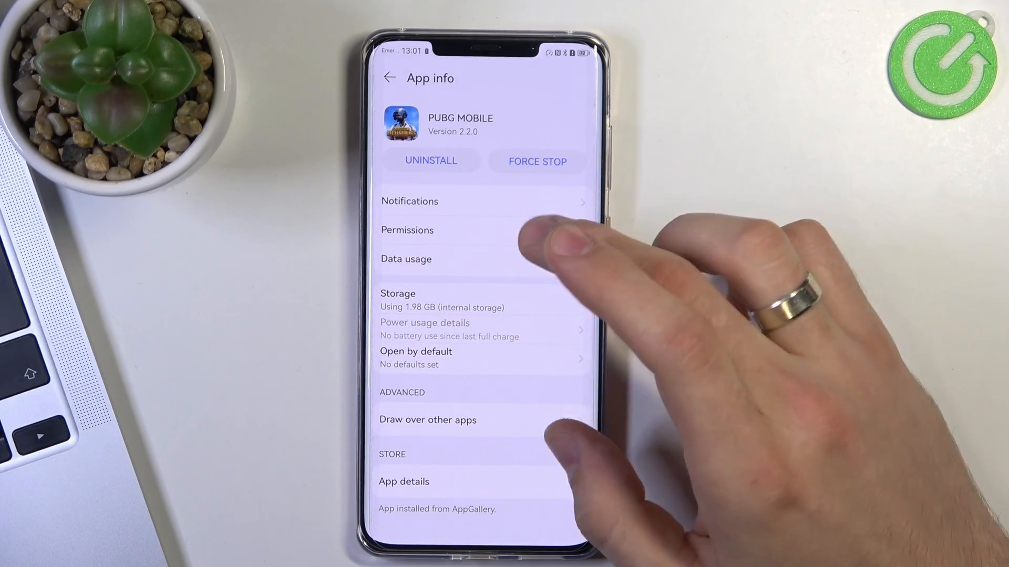
{"action": "left_click", "coordinate": [405, 258]}
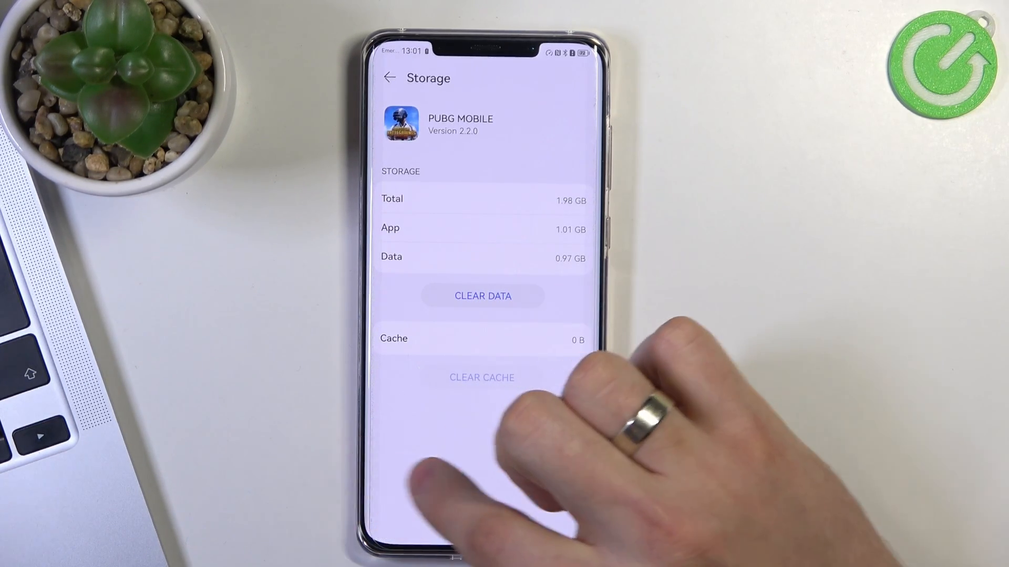
{"action": "left_click", "coordinate": [482, 296]}
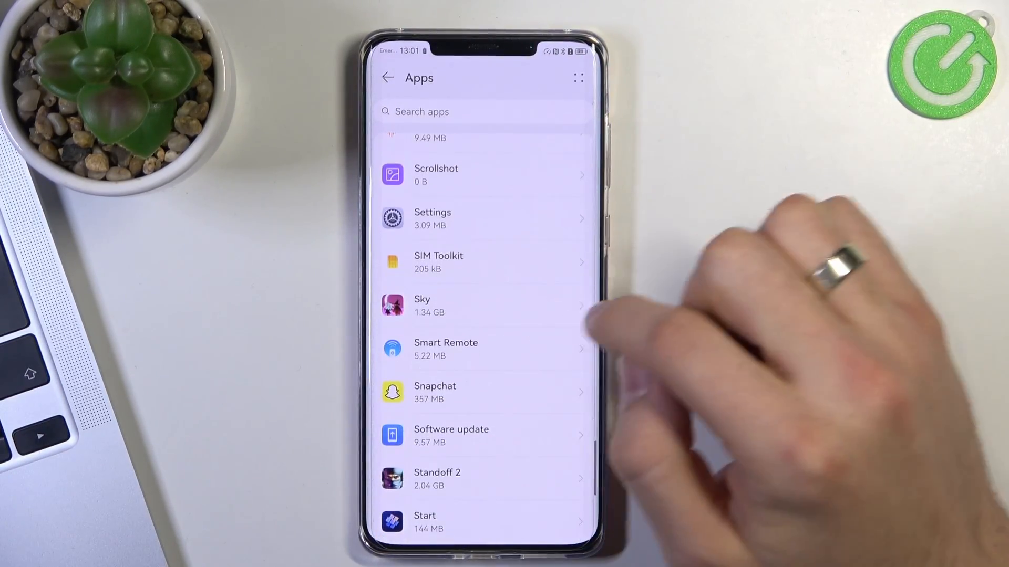
- Browse the remaining apps in the list and exit Settings to the home screen
{"action": "left_click", "coordinate": [451, 306]}
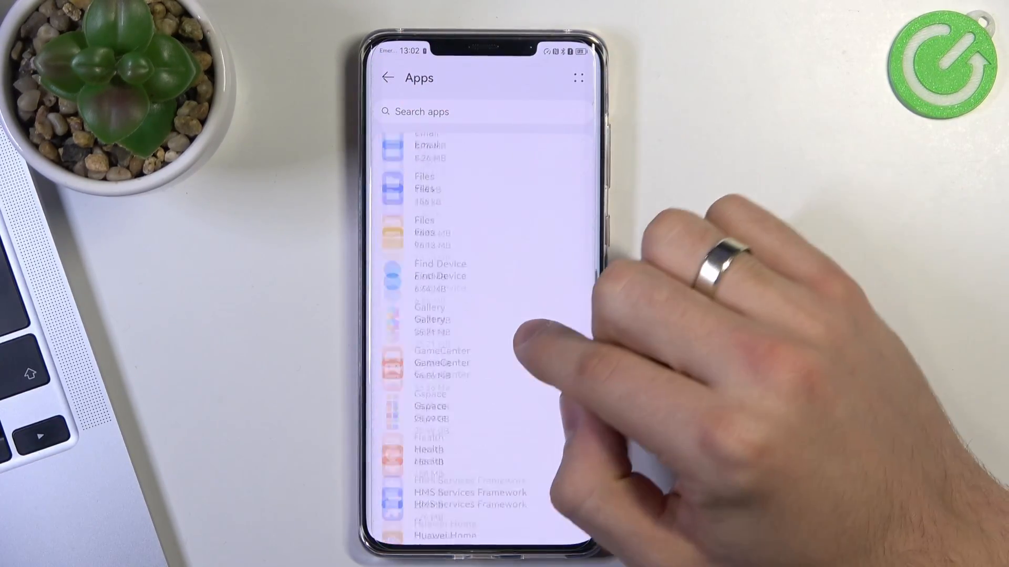
{"action": "left_click", "coordinate": [424, 231]}
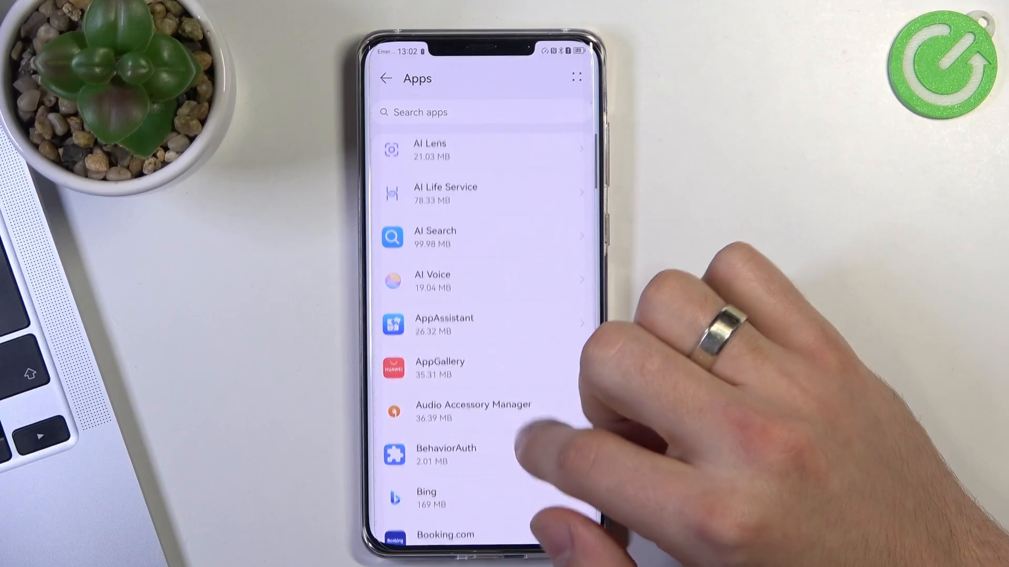
{"action": "left_click", "coordinate": [434, 236]}
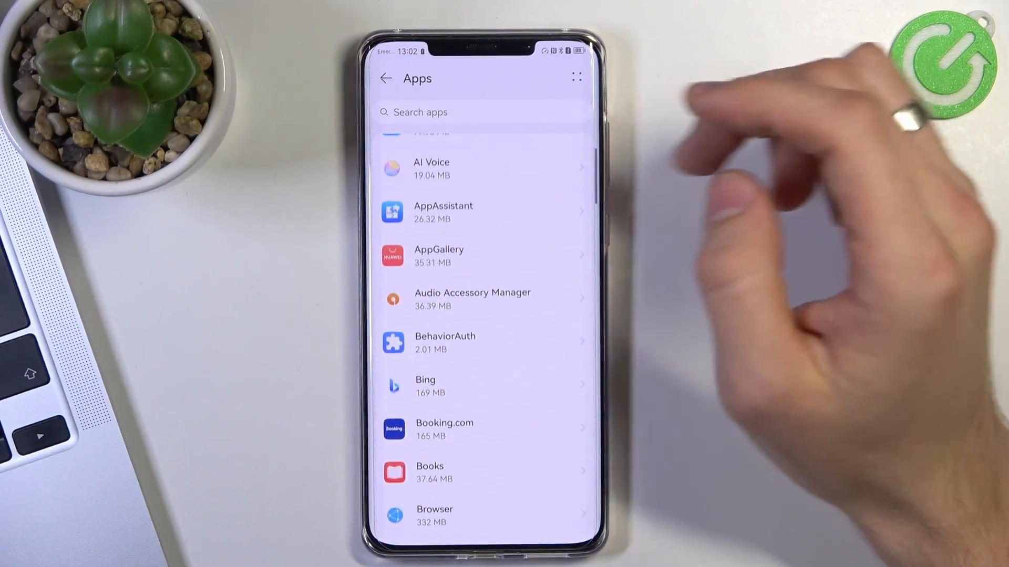
{"action": "scroll", "scroll_direction": "down", "scroll_amount": 3}
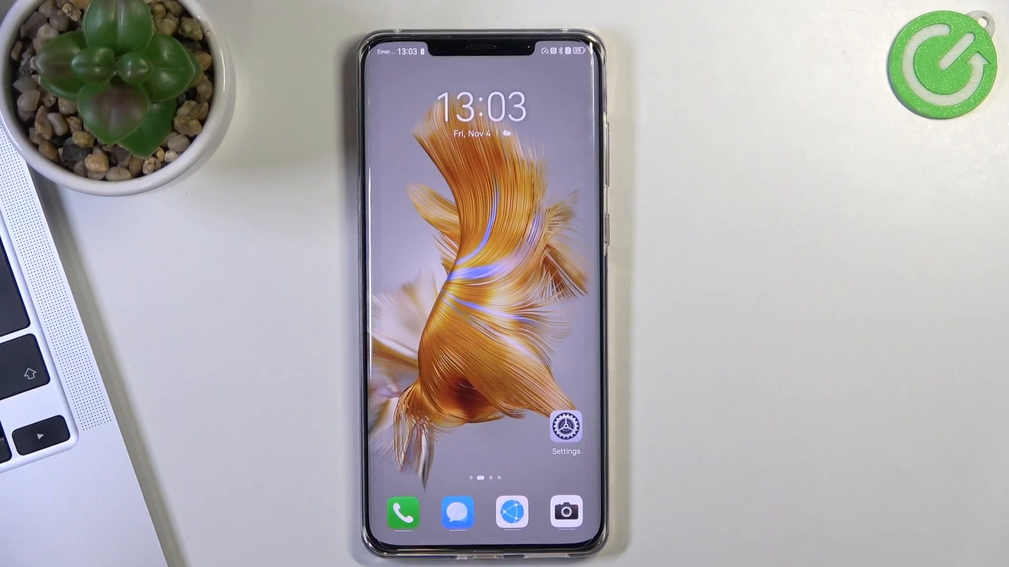
- Reach the Account center's Cloud service from Settings and pull down the control panel
{"action": "scroll", "scroll_direction": "left", "scroll_amount": 3}
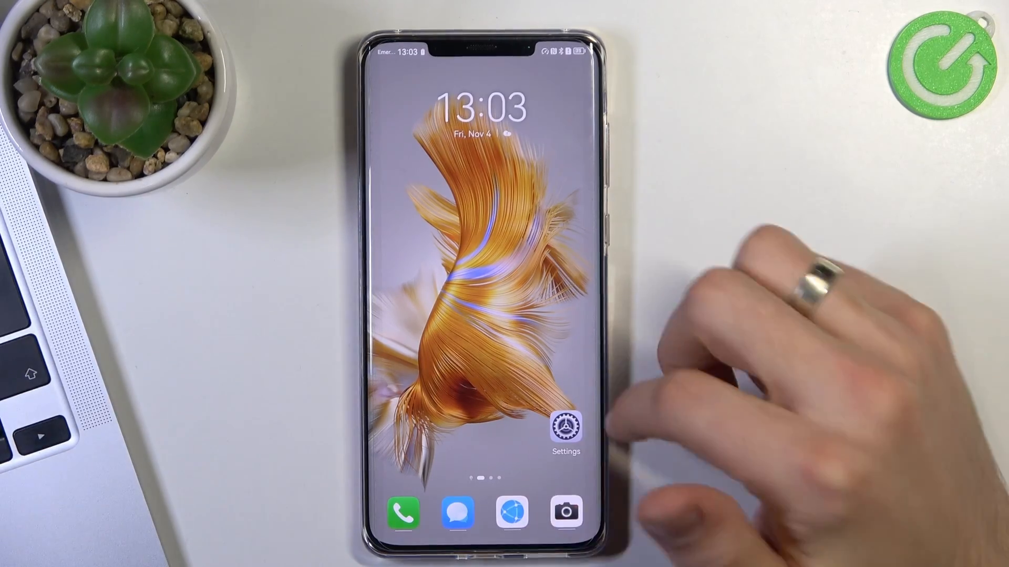
{"action": "left_click", "coordinate": [566, 428]}
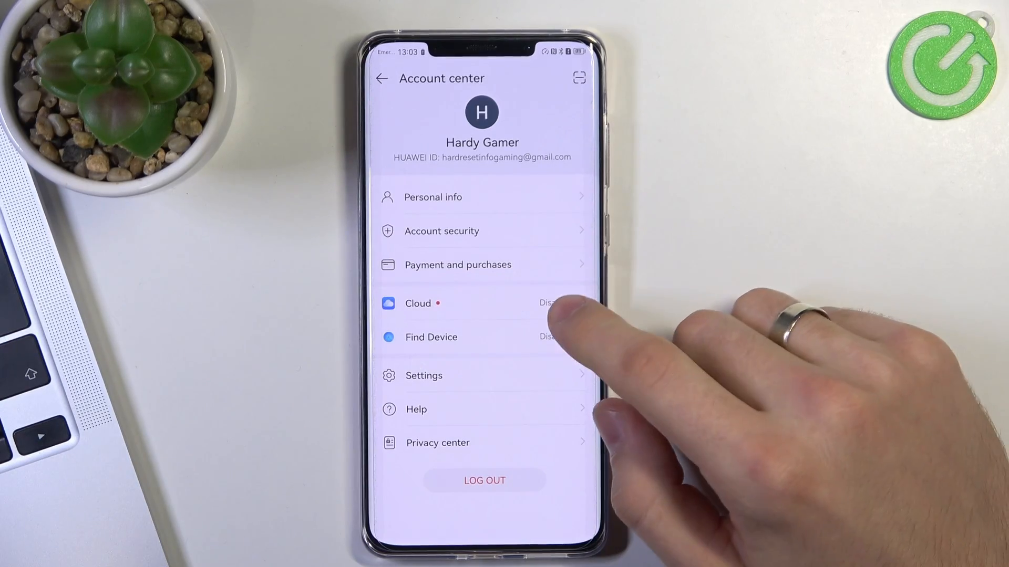
{"action": "left_click", "coordinate": [417, 303]}
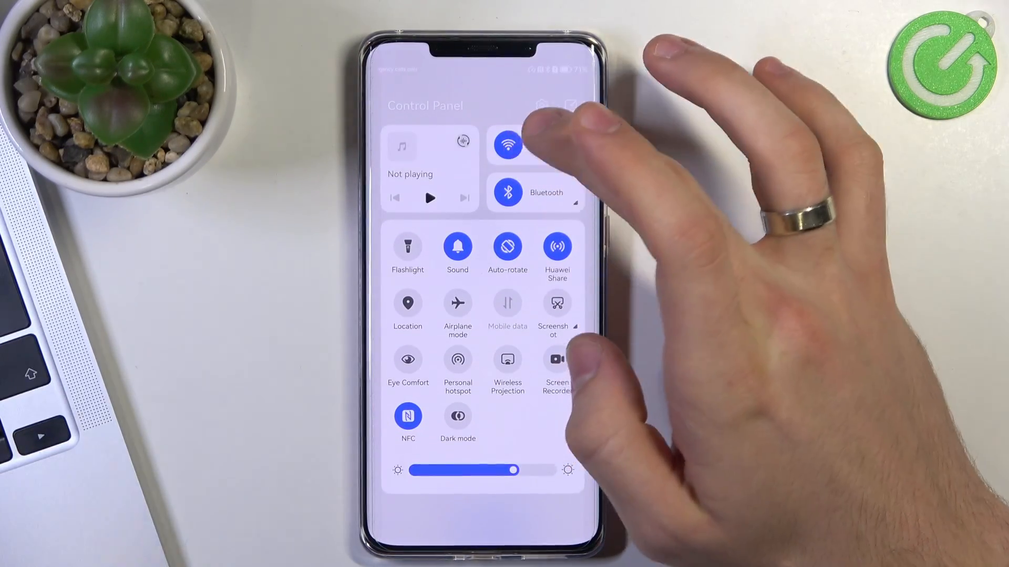
- Connect to the Hardreset_info_5G Wi-Fi network and return to the HUAWEI Cloud welcome page
{"action": "left_click", "coordinate": [508, 145]}
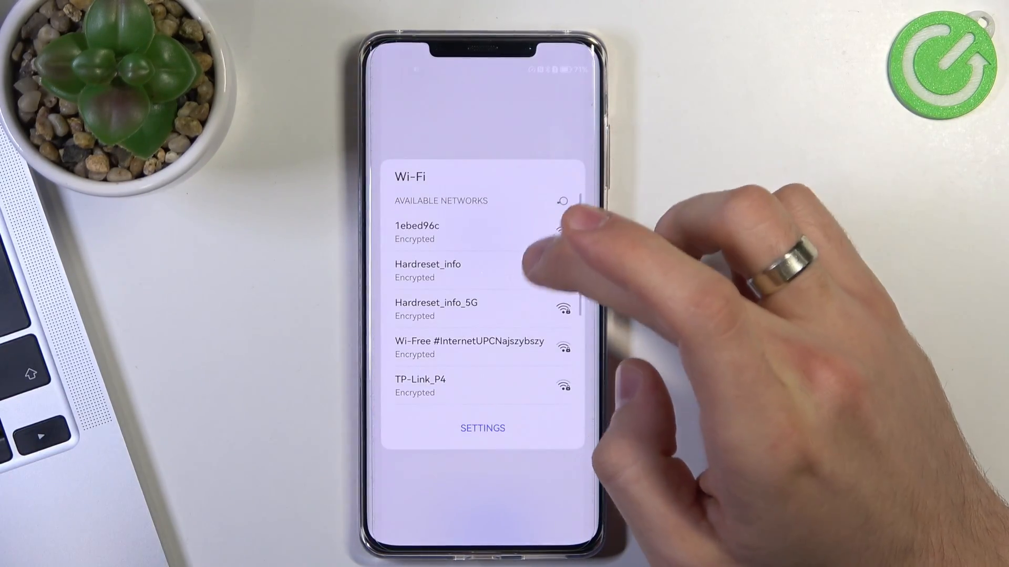
{"action": "left_click", "coordinate": [436, 309]}
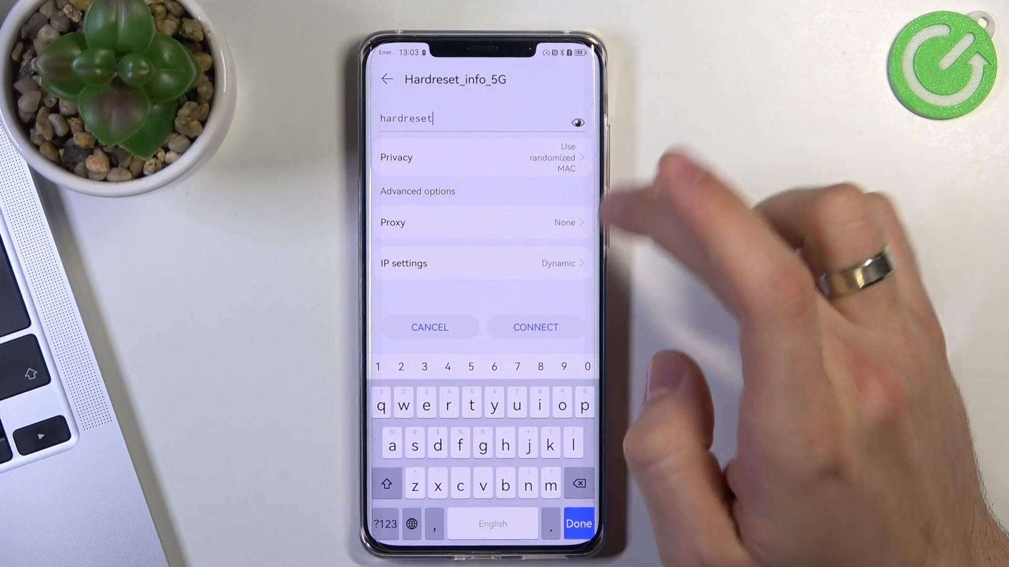
{"action": "left_click", "coordinate": [535, 328]}
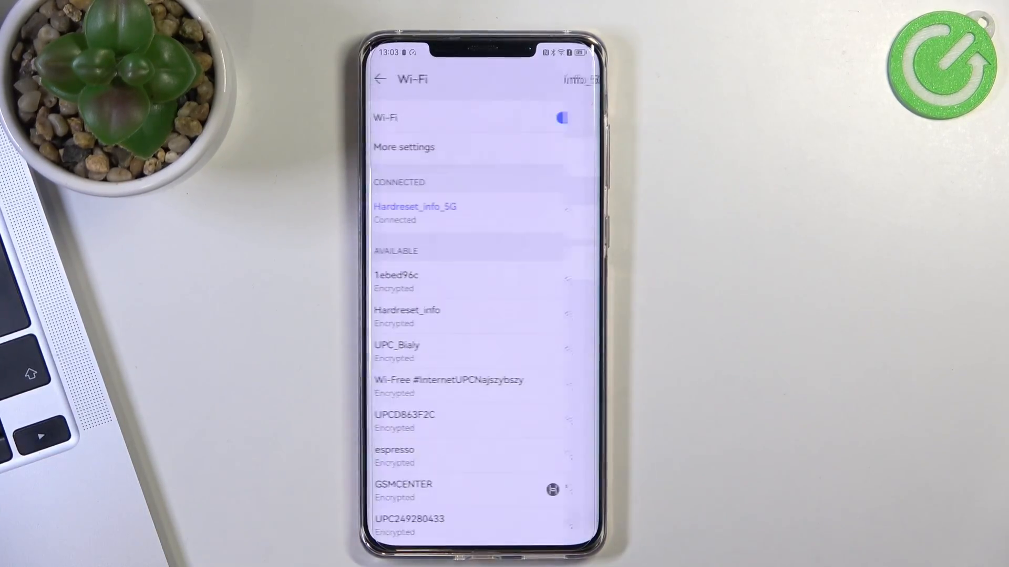
{"action": "left_click", "coordinate": [449, 386]}
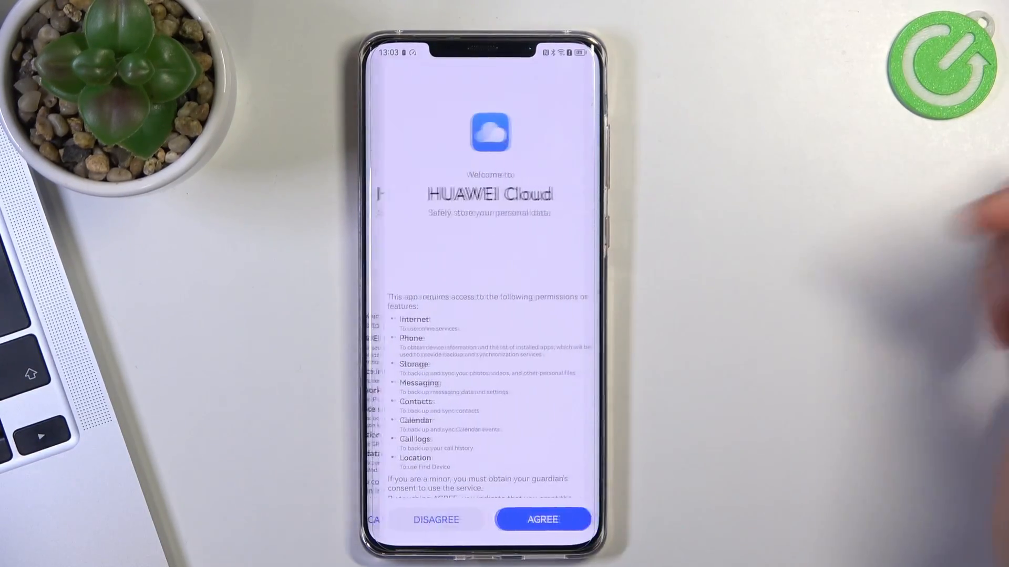
- Accept the HUAWEI Cloud terms and merge the phone's contacts into the cloud account
{"action": "left_click", "coordinate": [543, 519]}
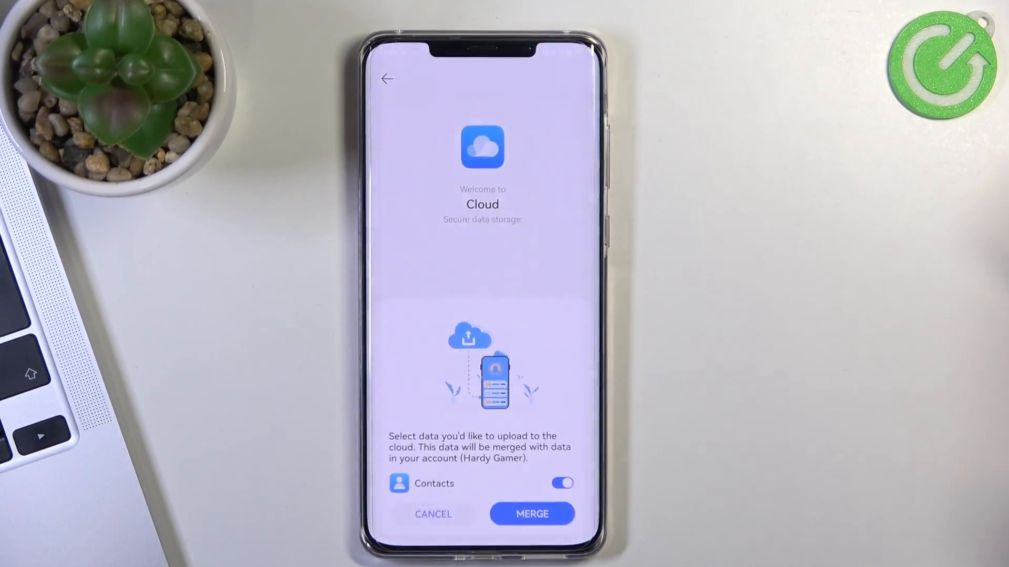
{"action": "left_click", "coordinate": [532, 514]}
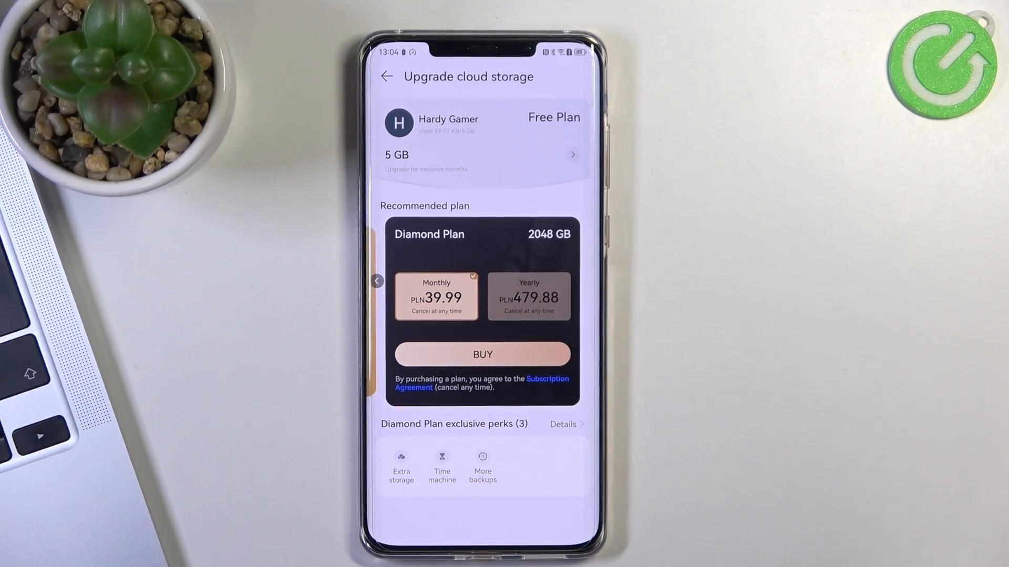
- Review the Diamond Plan upgrade options and back out to the cloud overview (59.17 KB of 5 GB used)
{"action": "left_click", "coordinate": [528, 297]}
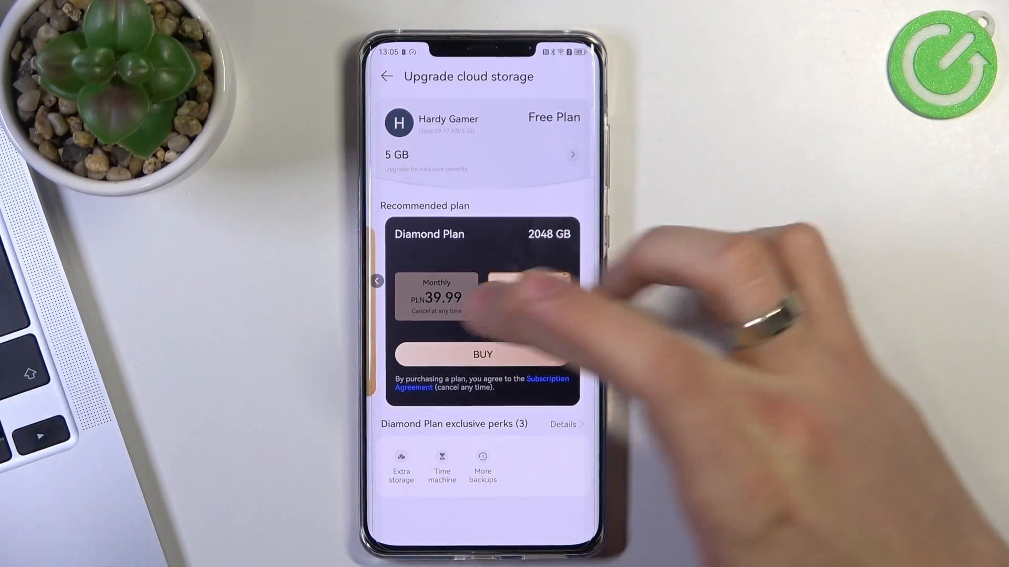
{"action": "left_click", "coordinate": [436, 296]}
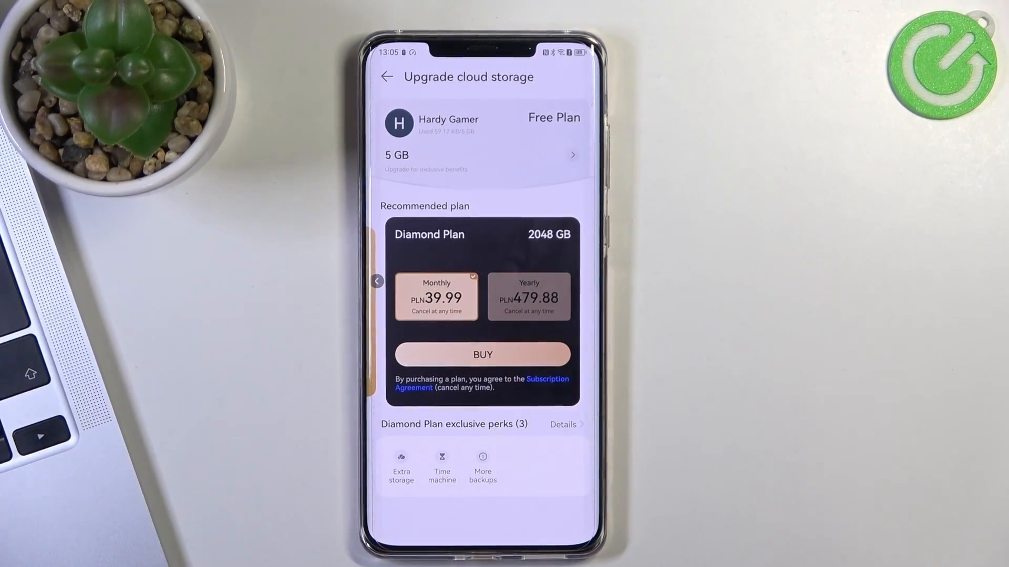
{"action": "left_click", "coordinate": [529, 296]}
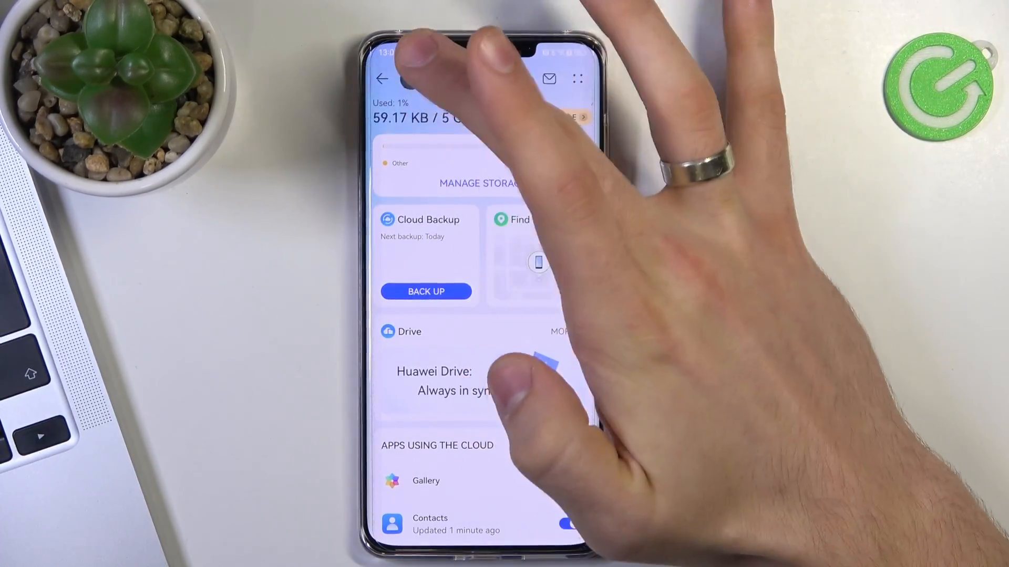
- Return to the main Settings list and leave it for the home screen
{"action": "left_click", "coordinate": [382, 79]}
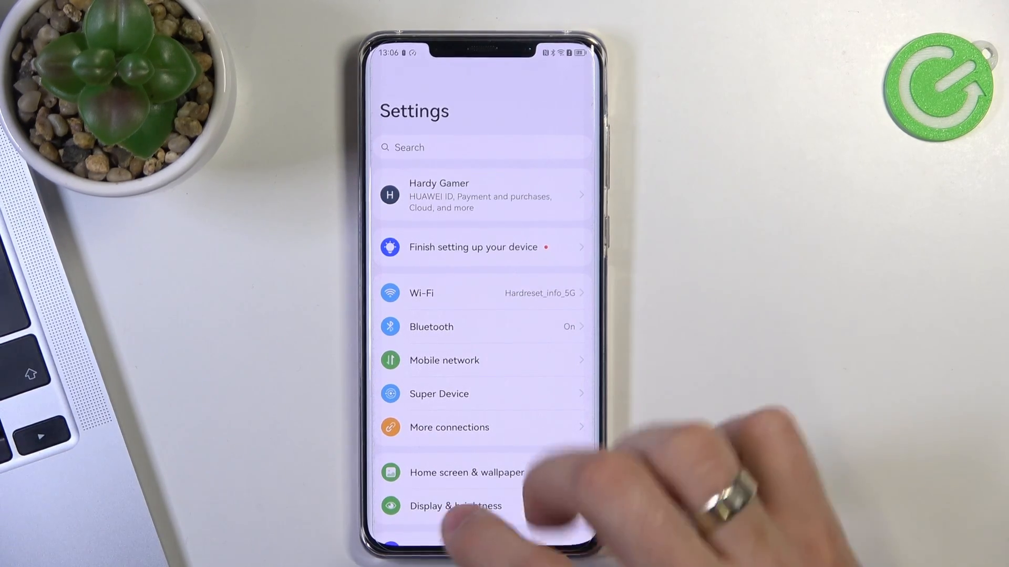
{"action": "scroll", "scroll_direction": "down", "scroll_amount": 3}
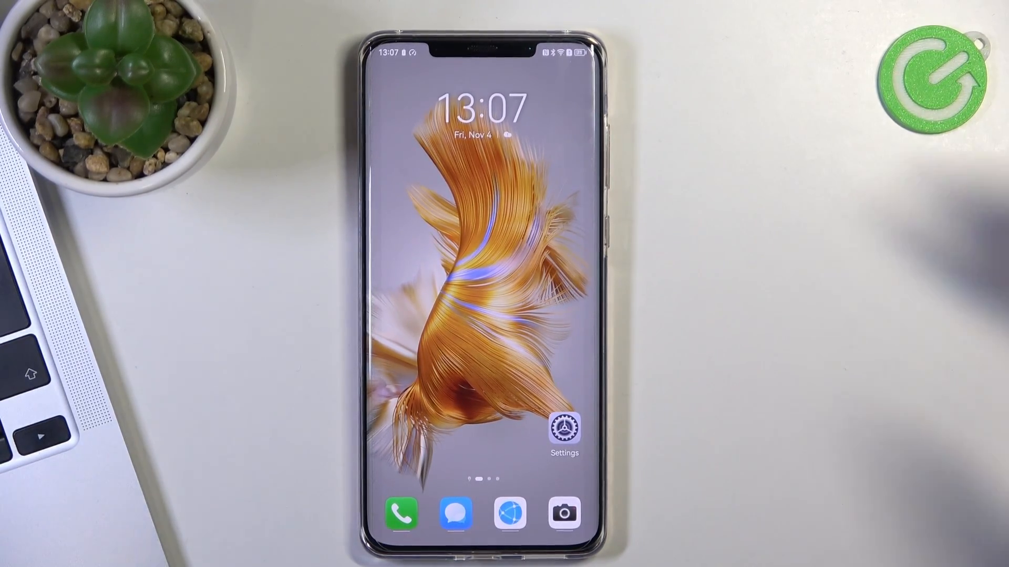
- Launch the Optimizer app from the home screen, showing a score of 98
{"action": "left_click", "coordinate": [563, 430]}
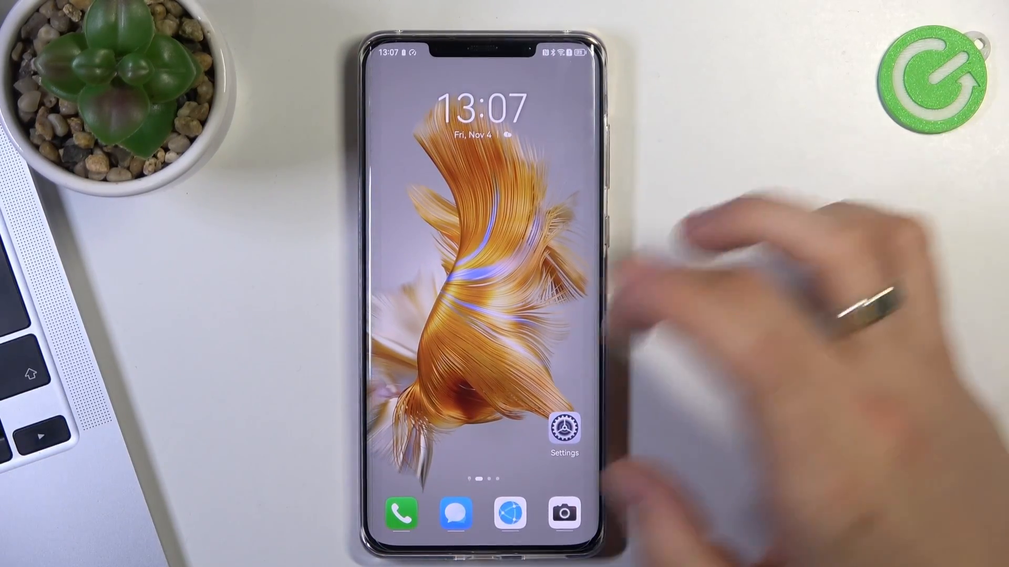
{"action": "scroll", "scroll_direction": "left", "scroll_amount": 3}
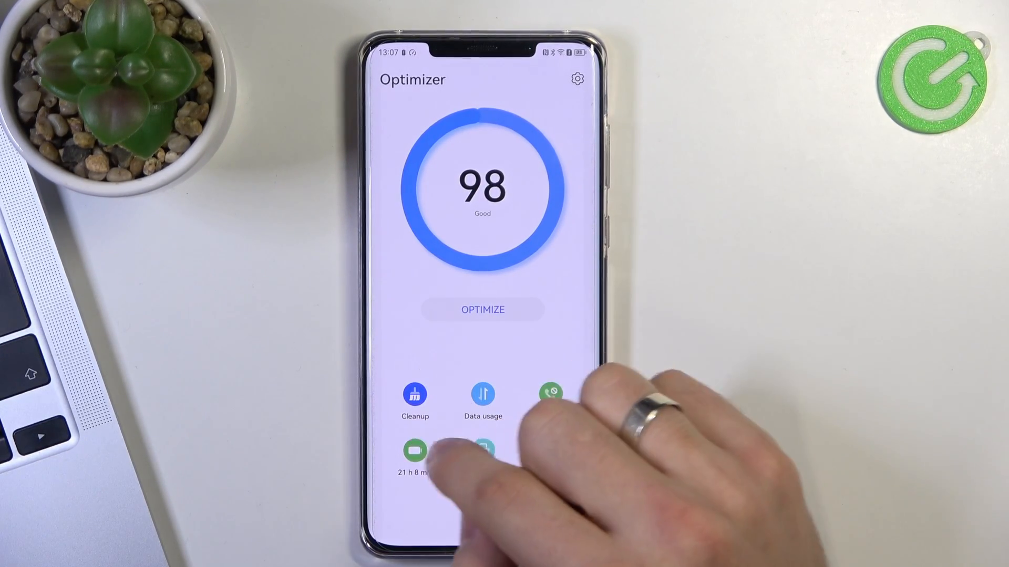
- Remove the junk files from Optimizer's Cleanup recommendations and review the remaining items
{"action": "left_click", "coordinate": [415, 393]}
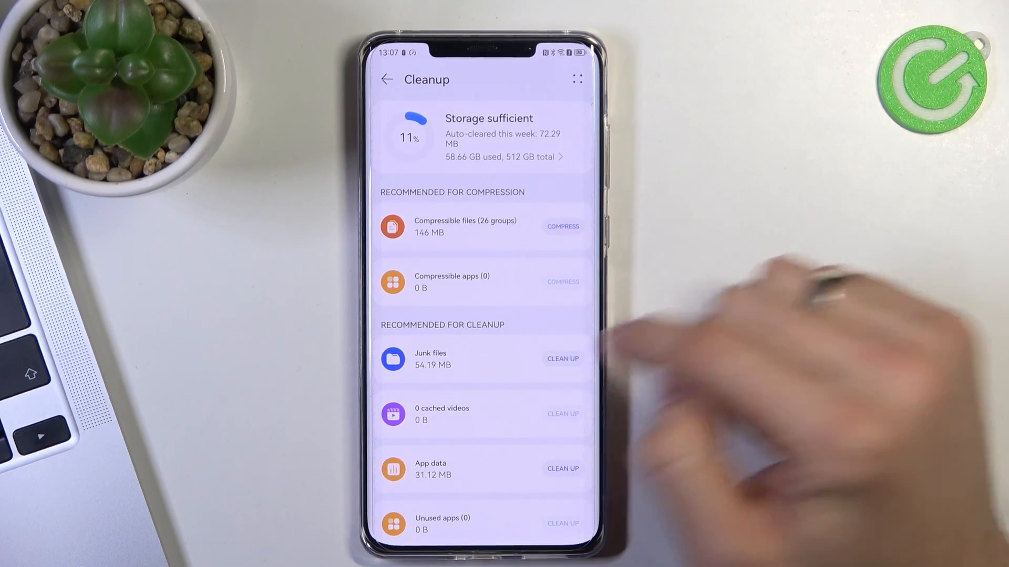
{"action": "left_click", "coordinate": [561, 358]}
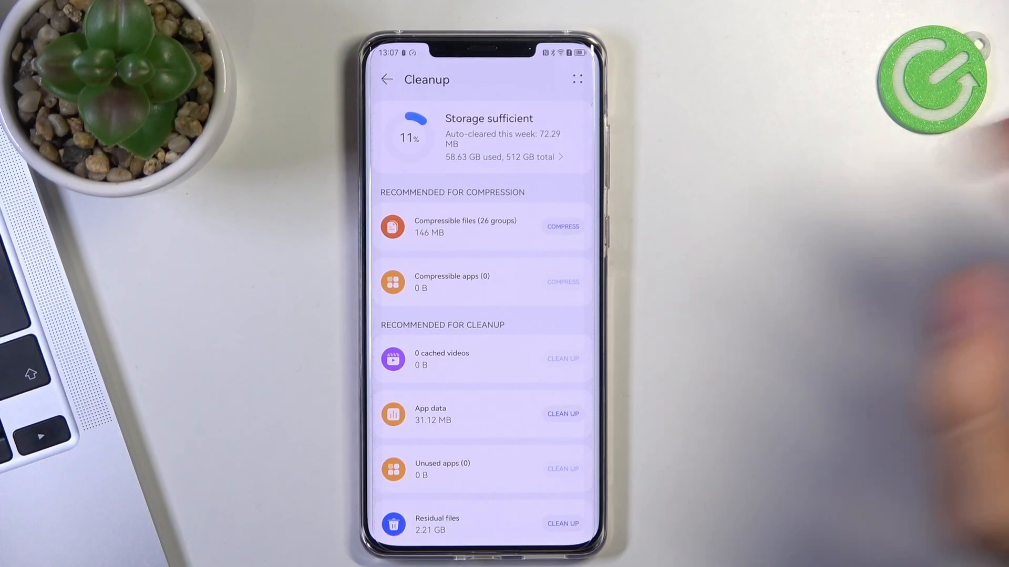
{"action": "scroll", "scroll_direction": "down", "scroll_amount": 3}
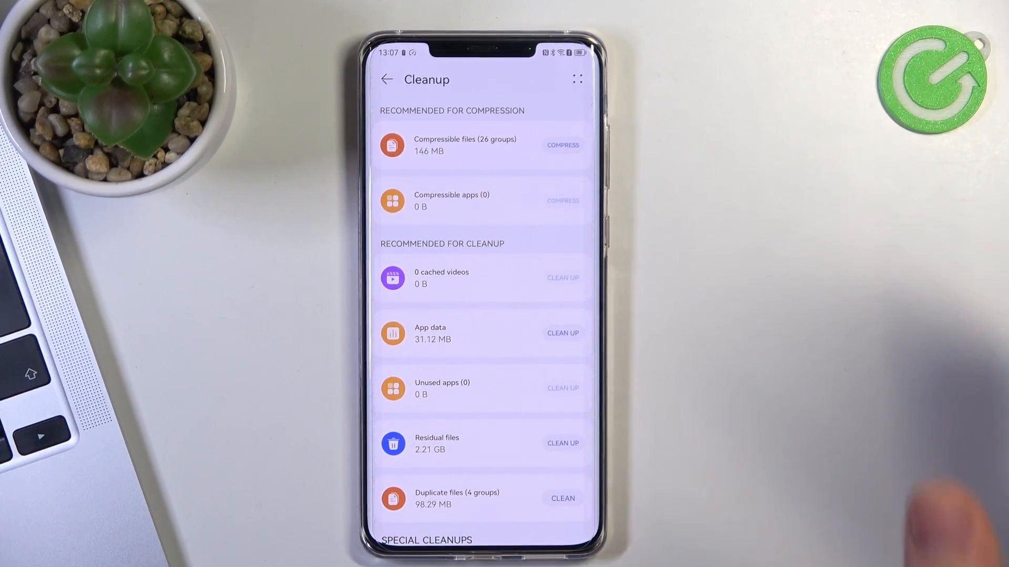
- Delete Call of Duty's 48 B residual Cache Files and return to the Cleanup overview
{"action": "left_click", "coordinate": [562, 443]}
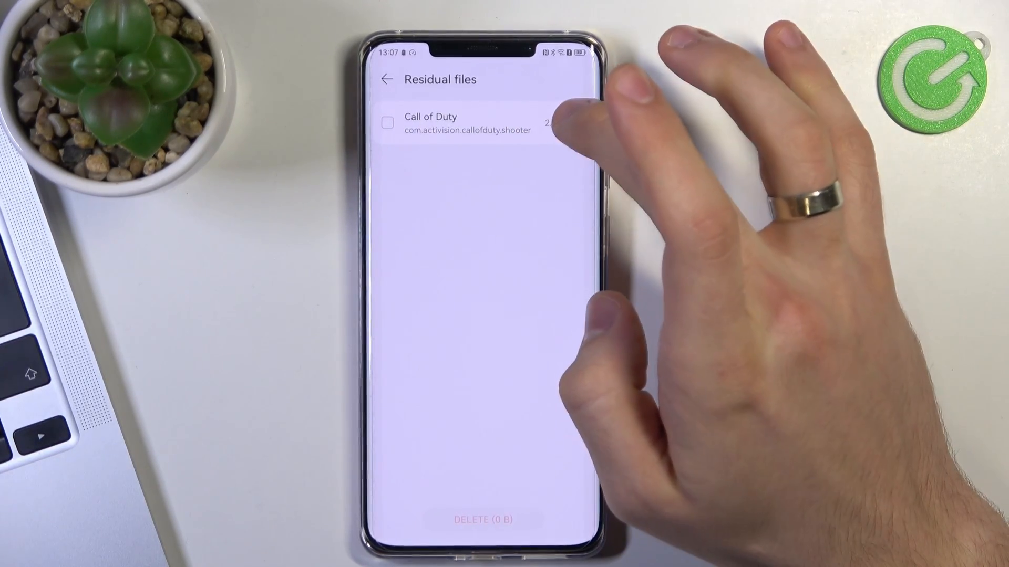
{"action": "left_click", "coordinate": [451, 124]}
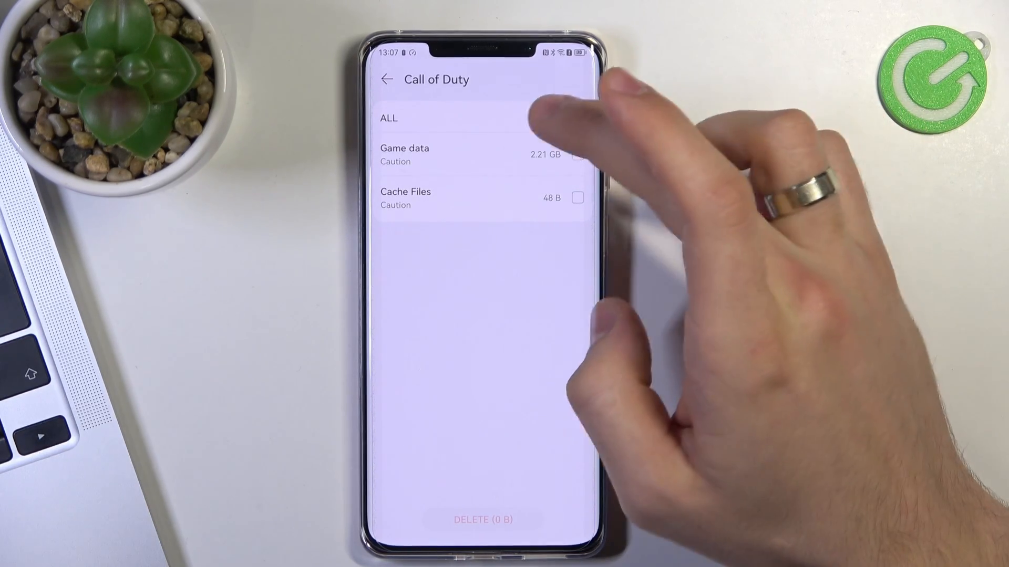
{"action": "left_click", "coordinate": [577, 119]}
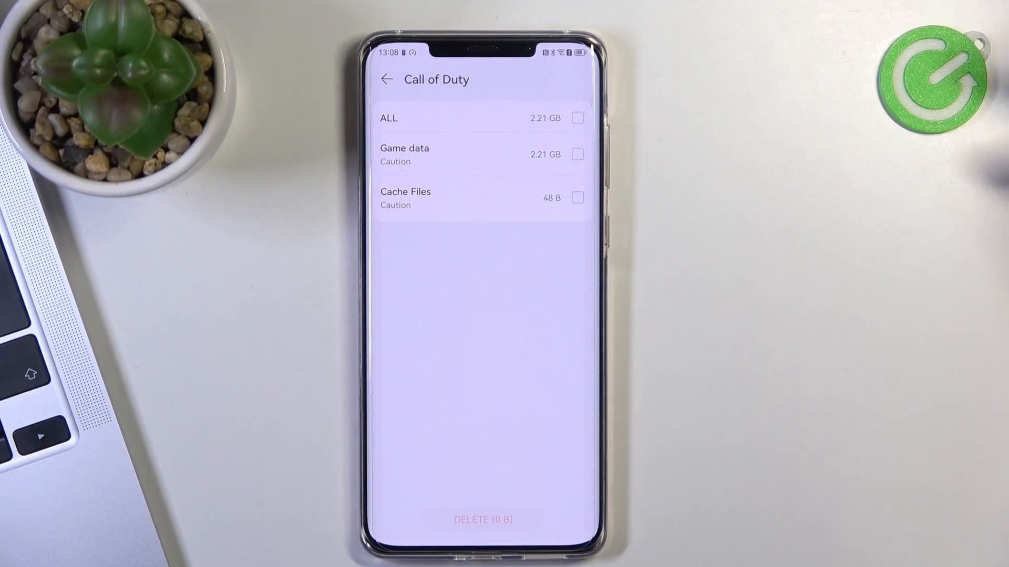
{"action": "left_click", "coordinate": [577, 199]}
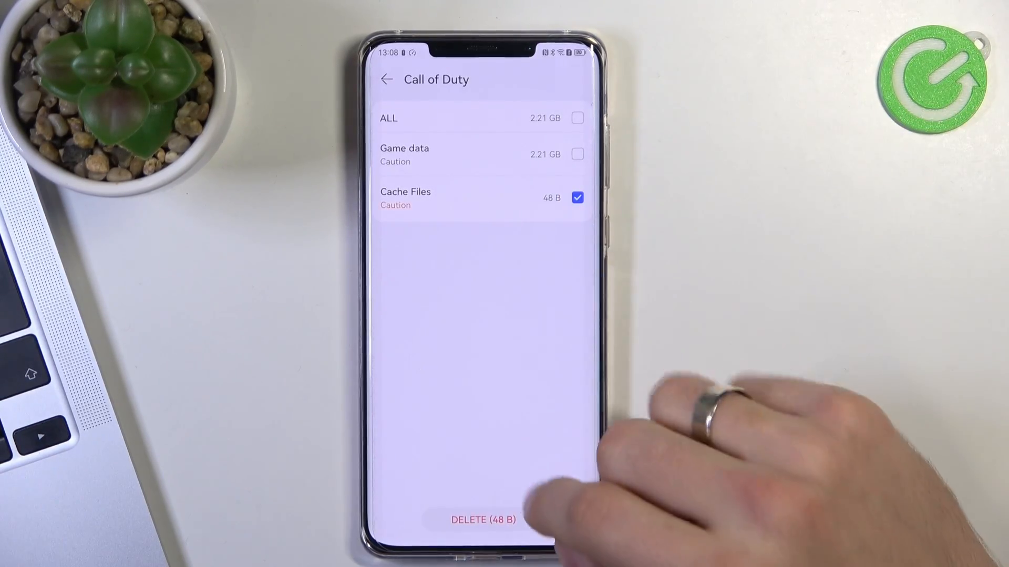
{"action": "left_click", "coordinate": [482, 520]}
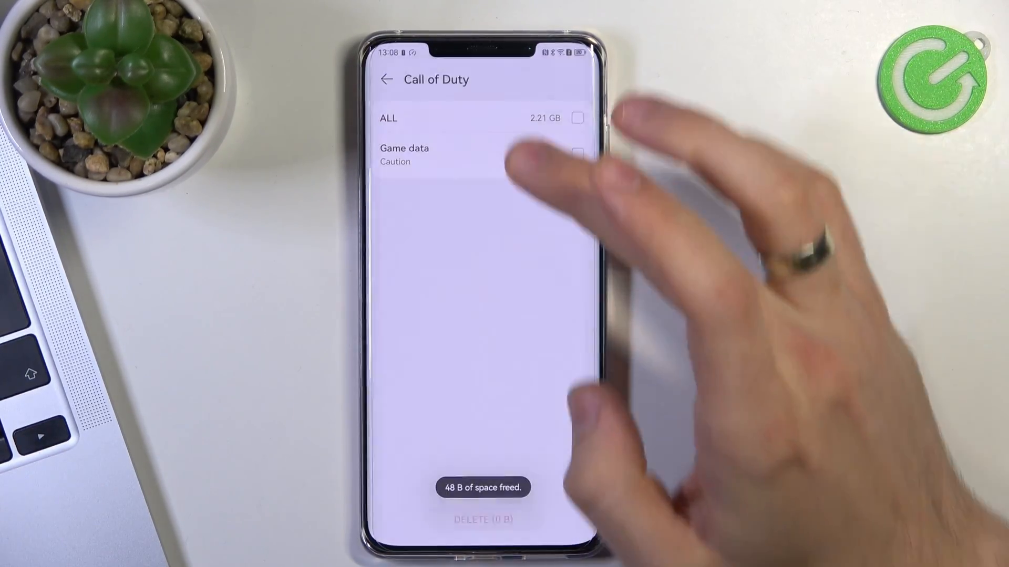
{"action": "left_click", "coordinate": [387, 80]}
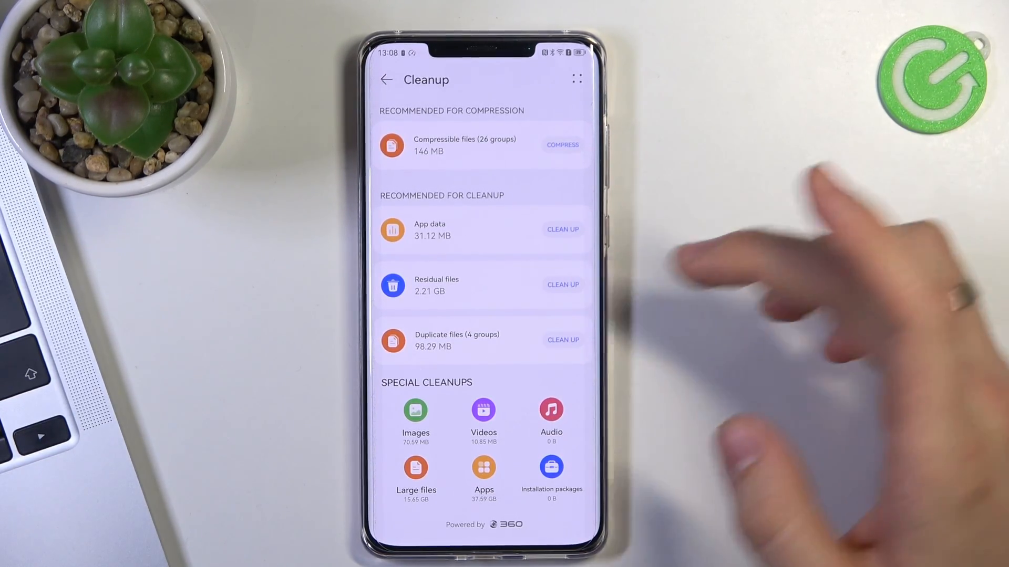
- Delete the pre-ticked duplicate file copies, about 49.15 MB, leaving no duplicates
{"action": "left_click", "coordinate": [562, 284]}
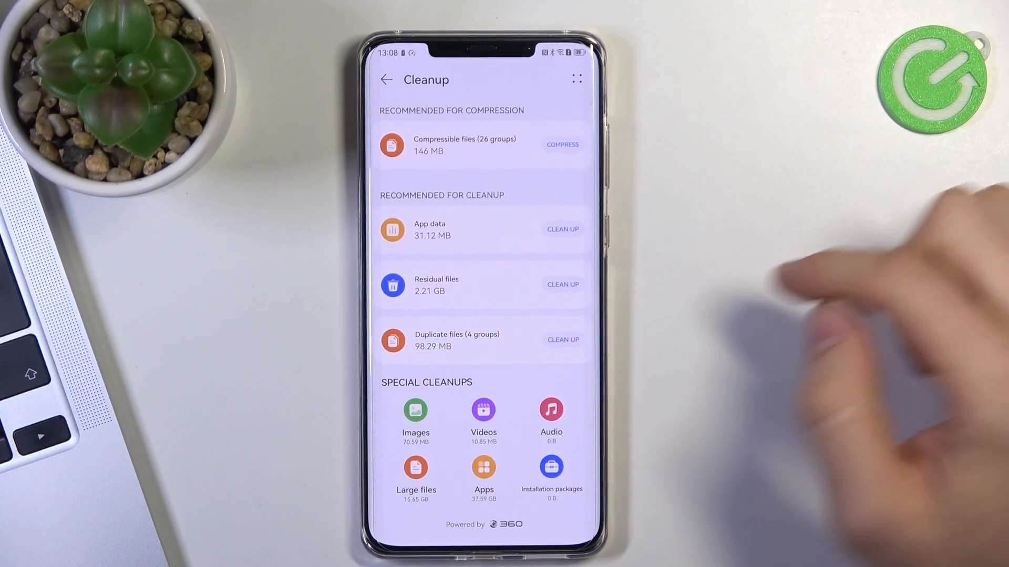
{"action": "mouse_move", "coordinate": [772, 354]}
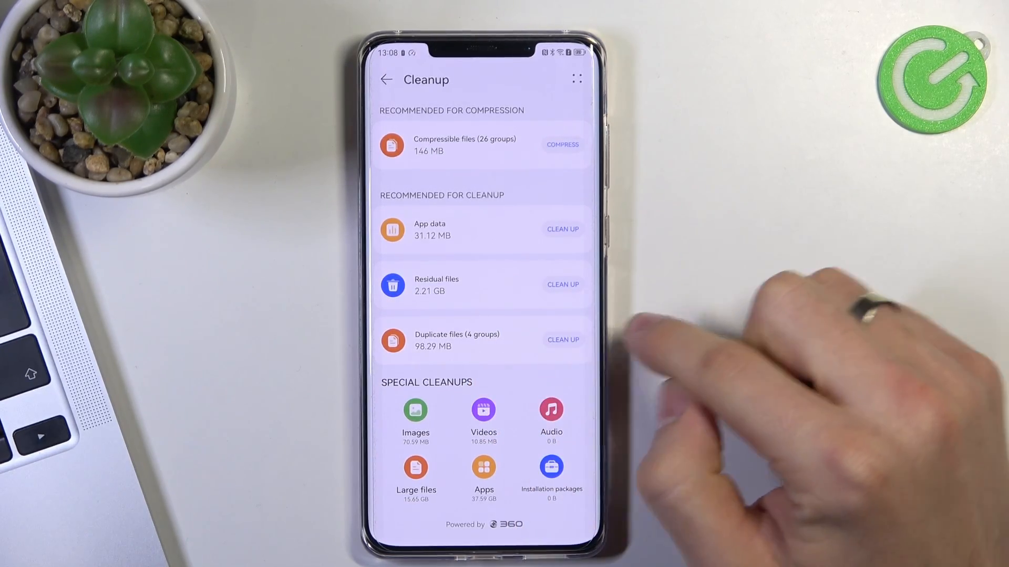
{"action": "left_click", "coordinate": [561, 339]}
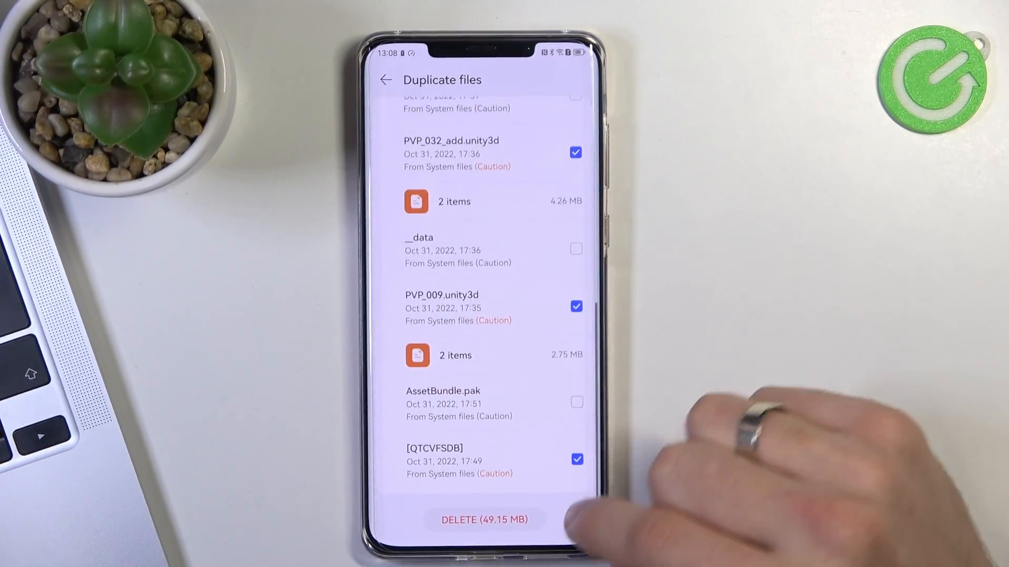
{"action": "left_click", "coordinate": [483, 520]}
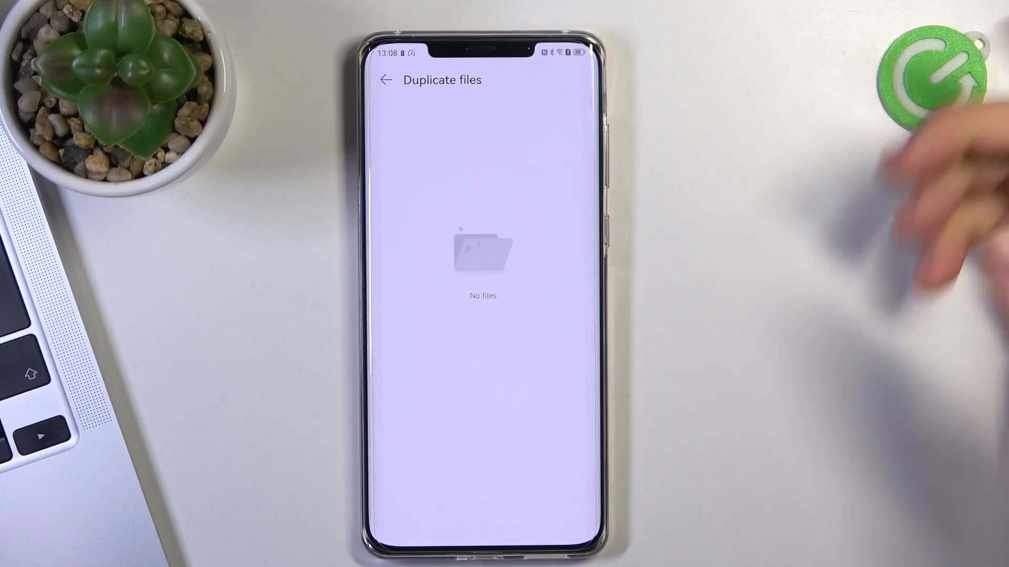
- Return to the Optimizer home and run a full optimization that cleans 582 kB of trash
{"action": "left_click", "coordinate": [385, 80]}
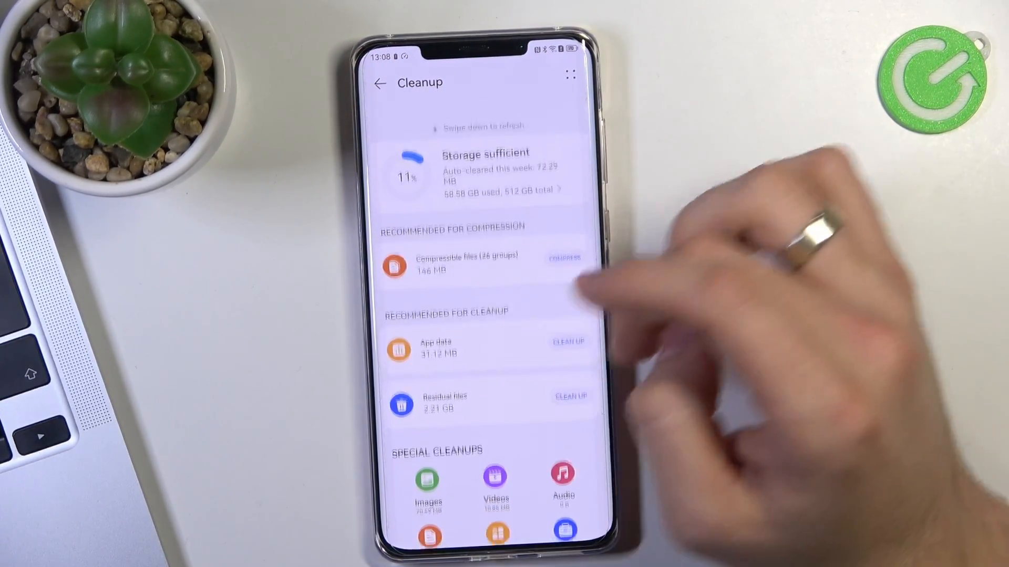
{"action": "left_click", "coordinate": [379, 84]}
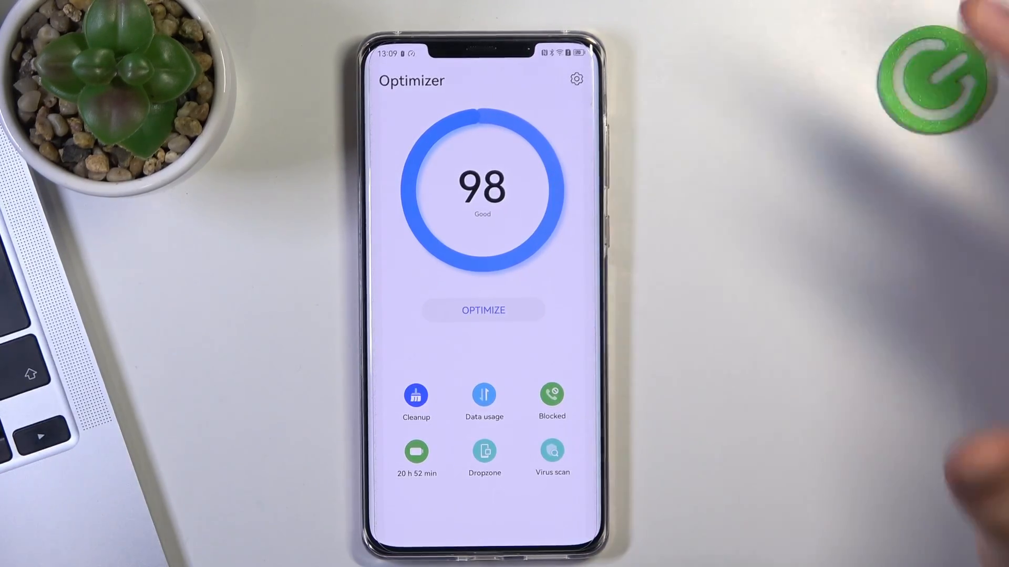
{"action": "left_click", "coordinate": [482, 309]}
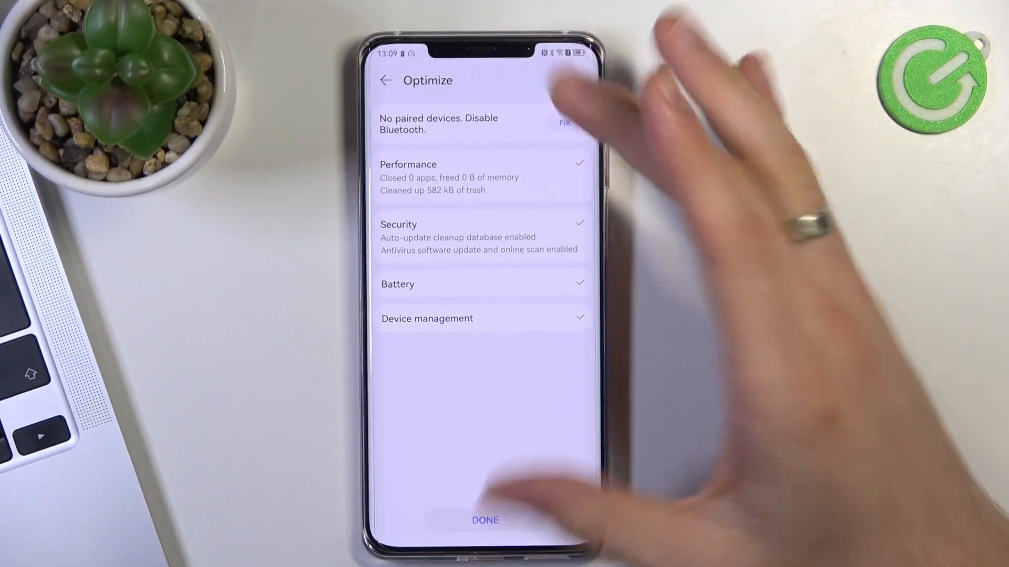
{"action": "mouse_move", "coordinate": [546, 354]}
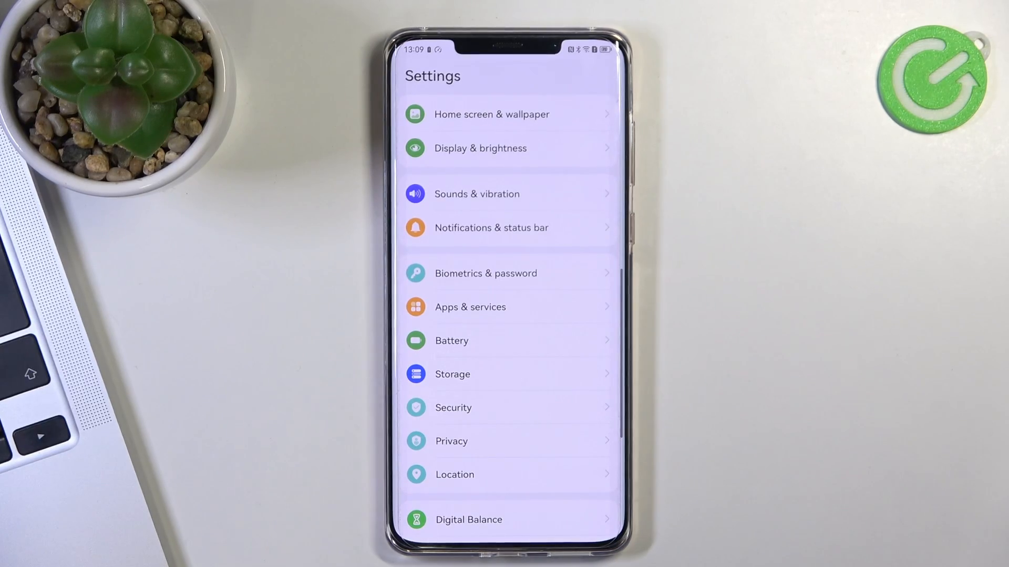
- In Battery settings, toggle Performance mode several times and leave it switched on
{"action": "left_click", "coordinate": [508, 340]}
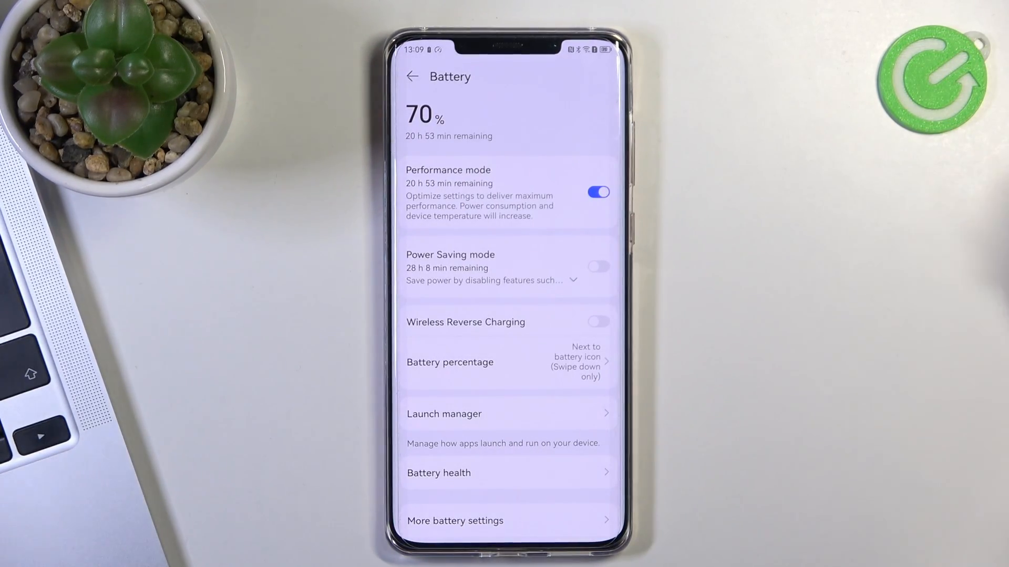
{"action": "left_click", "coordinate": [597, 192]}
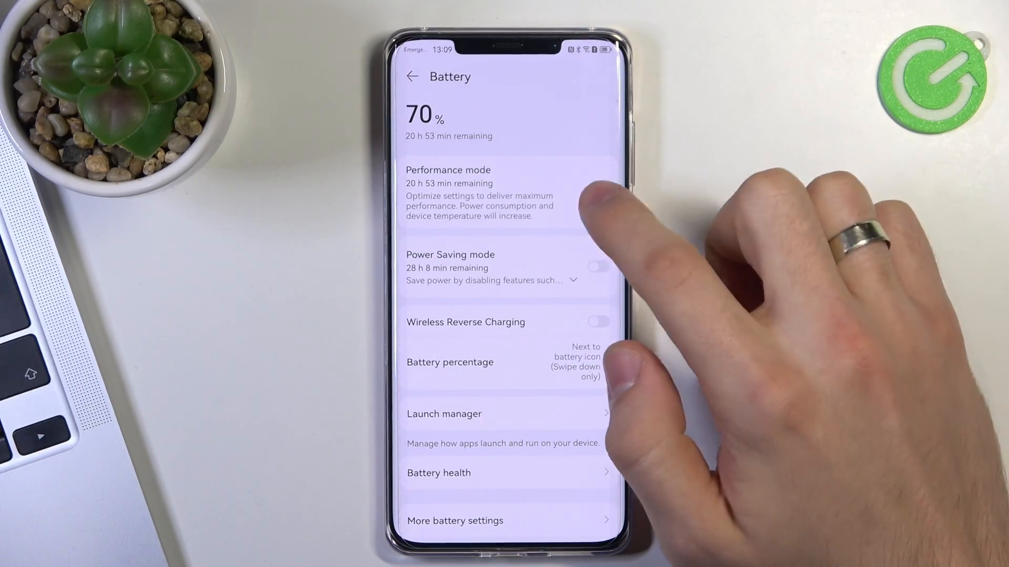
{"action": "left_click", "coordinate": [579, 193]}
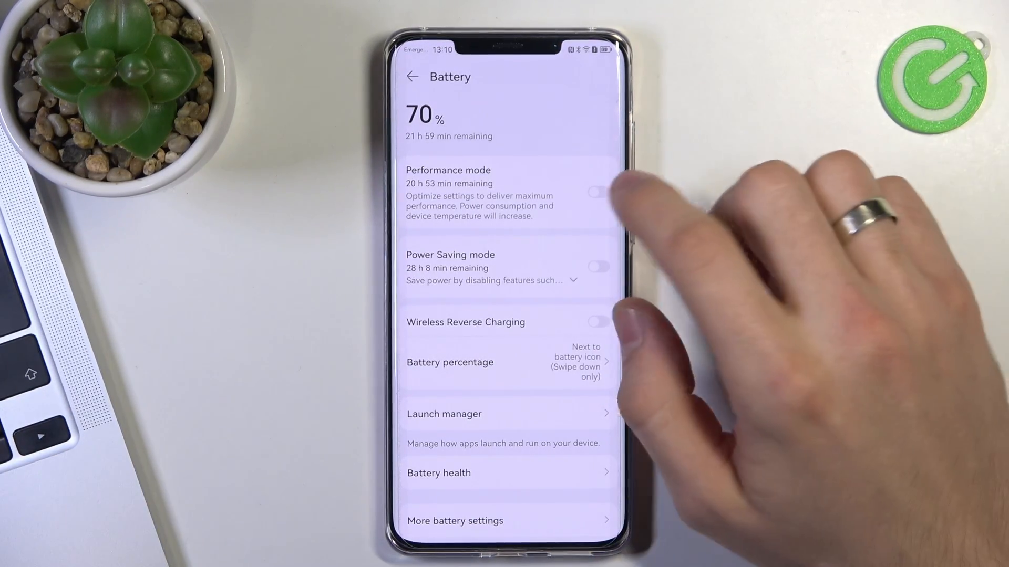
{"action": "left_click", "coordinate": [596, 192]}
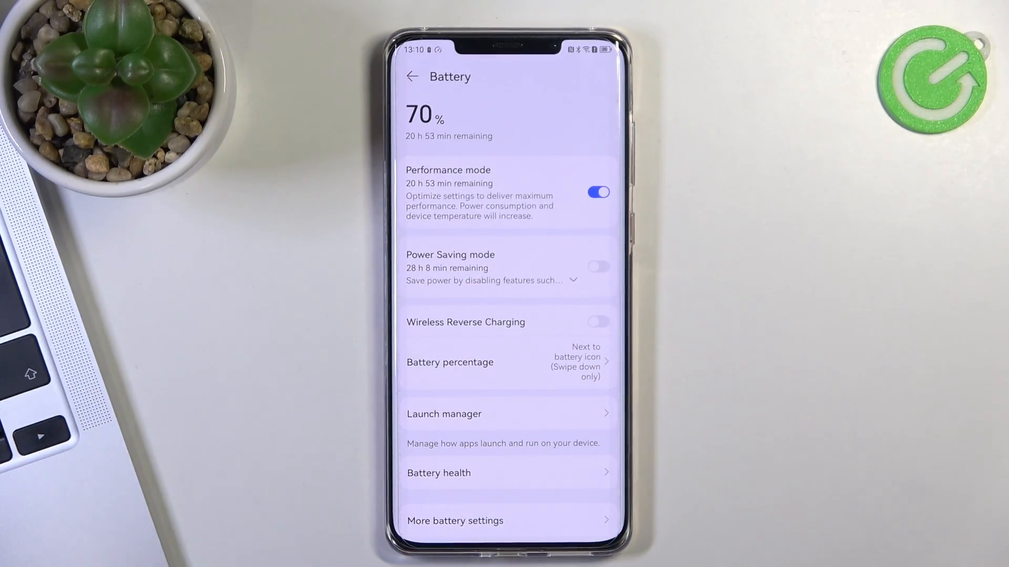
{"action": "left_click", "coordinate": [597, 192]}
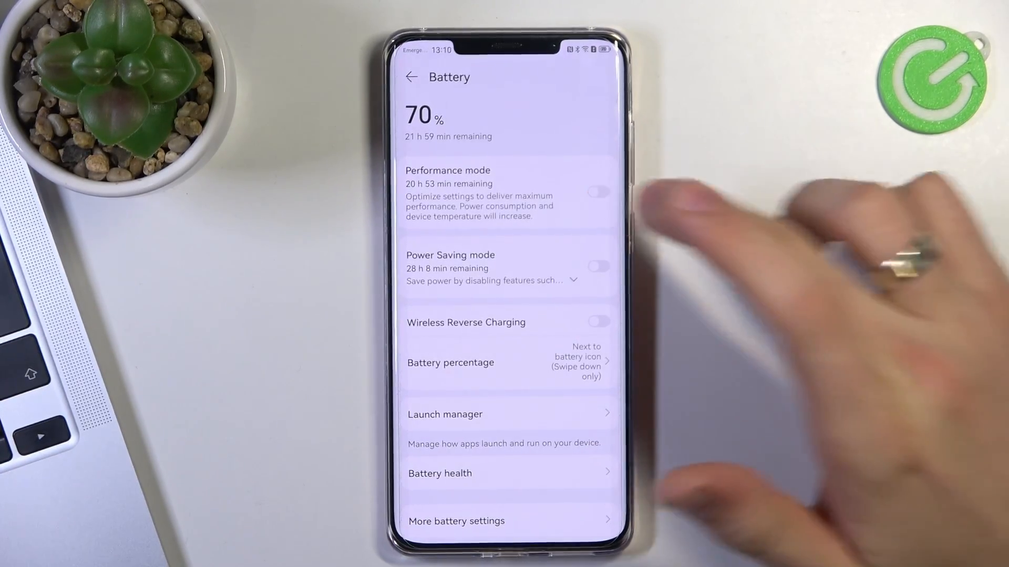
{"action": "left_click", "coordinate": [597, 191]}
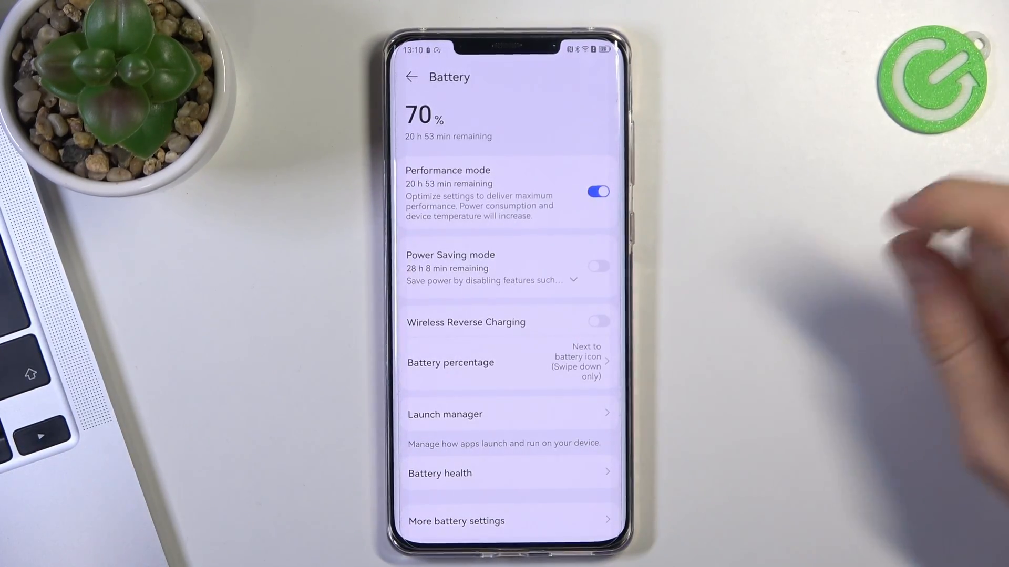